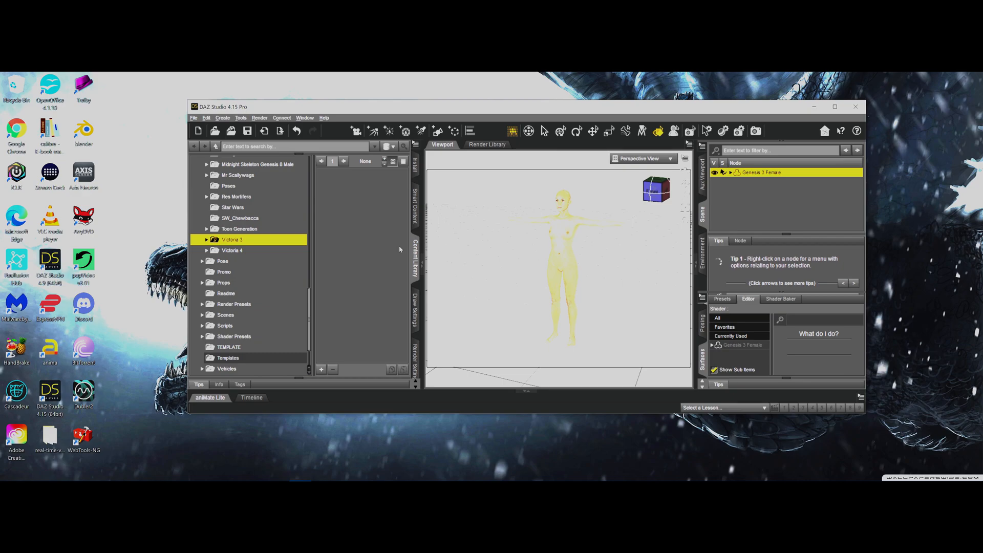
{"action": "mouse_move", "coordinate": [425, 256]}
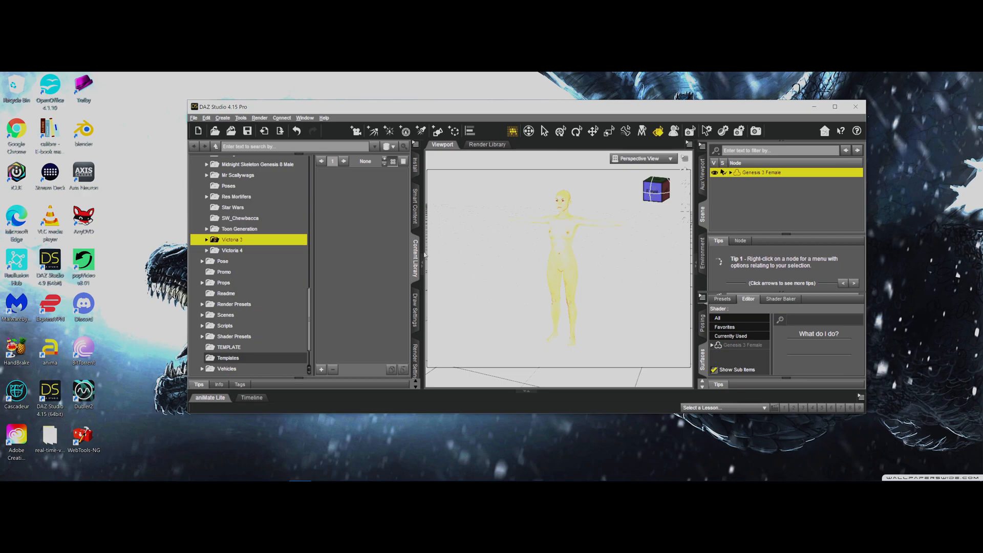
{"action": "mouse_move", "coordinate": [351, 248]}
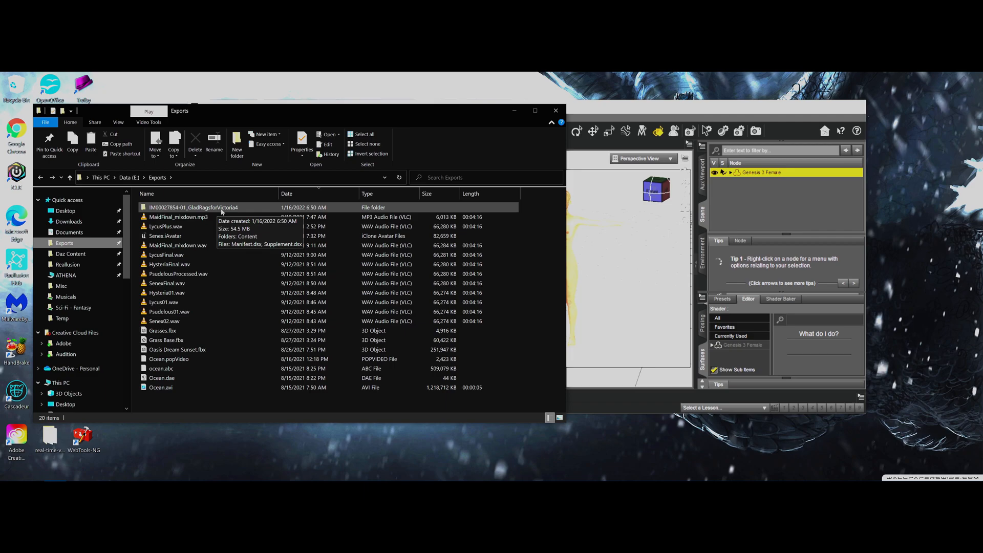
- Browse into the GladRagsforVictoria4 export's Content > Runtime > Geometries > Tuppence Moon folders
{"action": "double_click", "coordinate": [192, 207]}
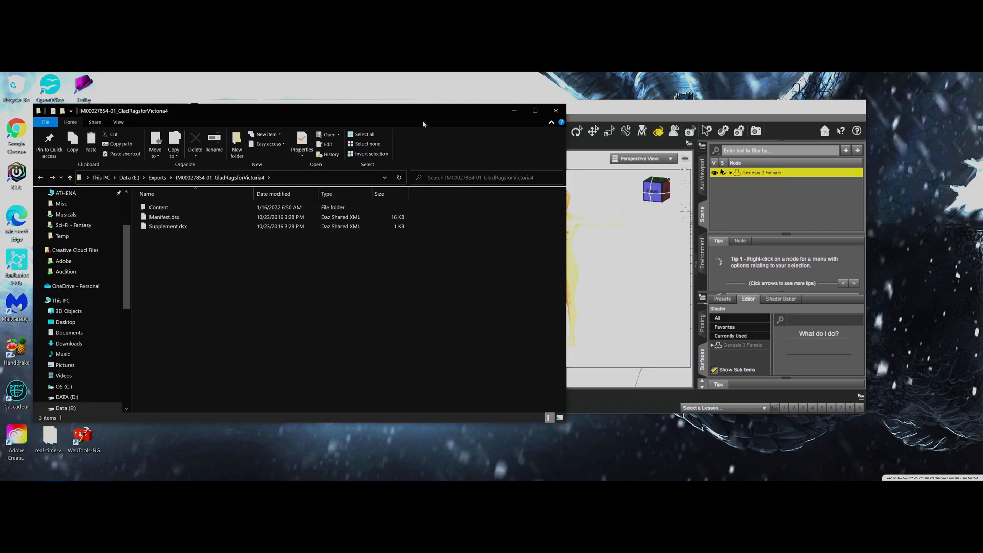
{"action": "mouse_move", "coordinate": [382, 127]}
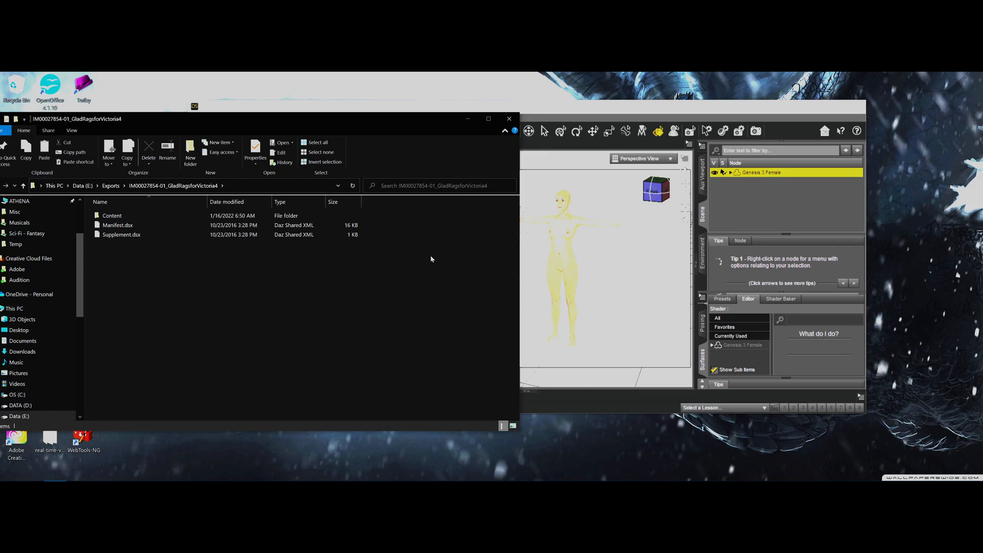
{"action": "mouse_move", "coordinate": [434, 258]}
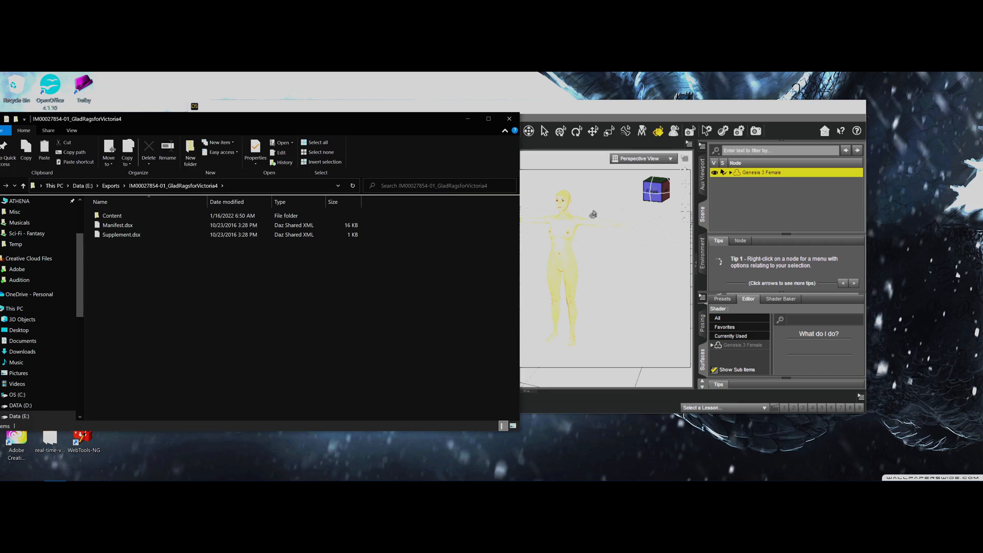
{"action": "mouse_move", "coordinate": [543, 105]}
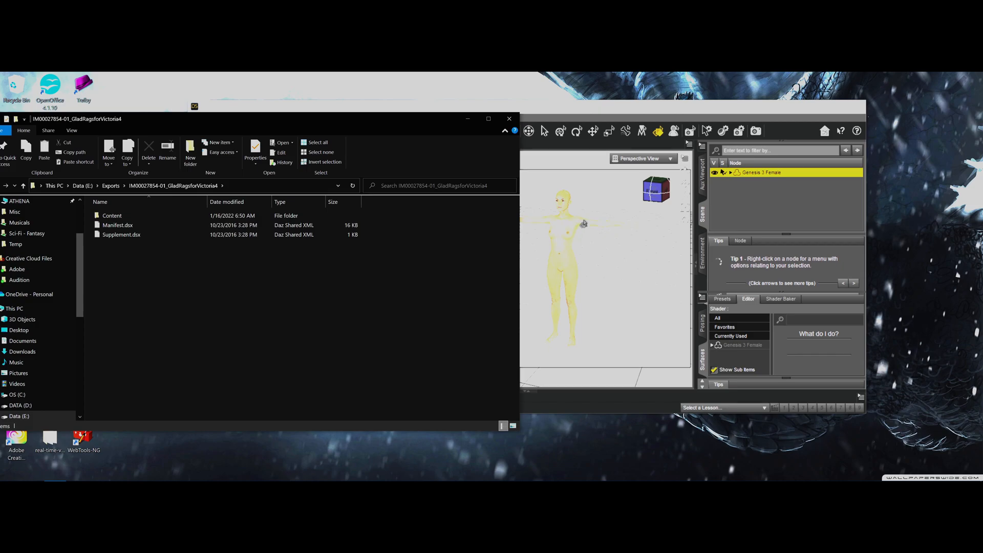
{"action": "mouse_move", "coordinate": [589, 150]}
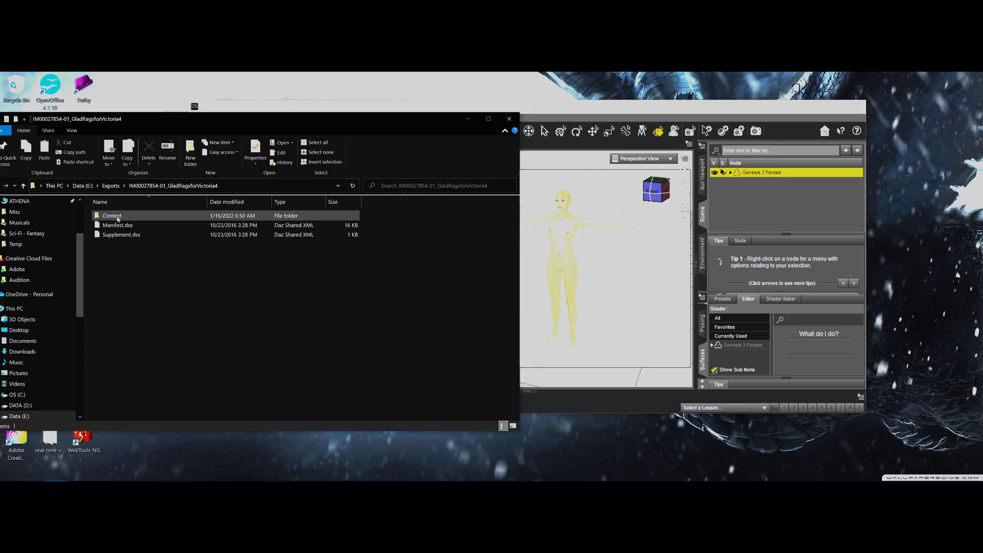
{"action": "double_click", "coordinate": [111, 214]}
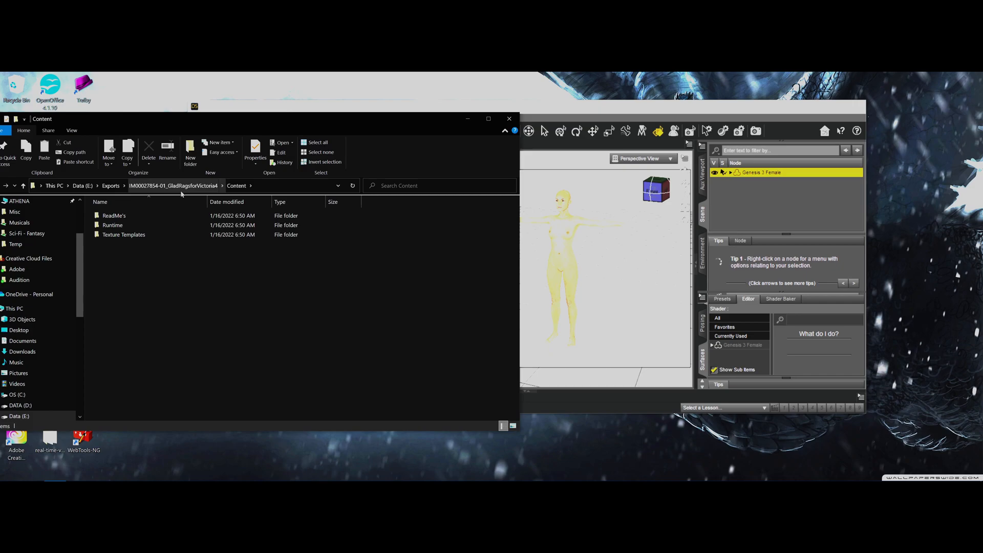
{"action": "left_click", "coordinate": [124, 233]}
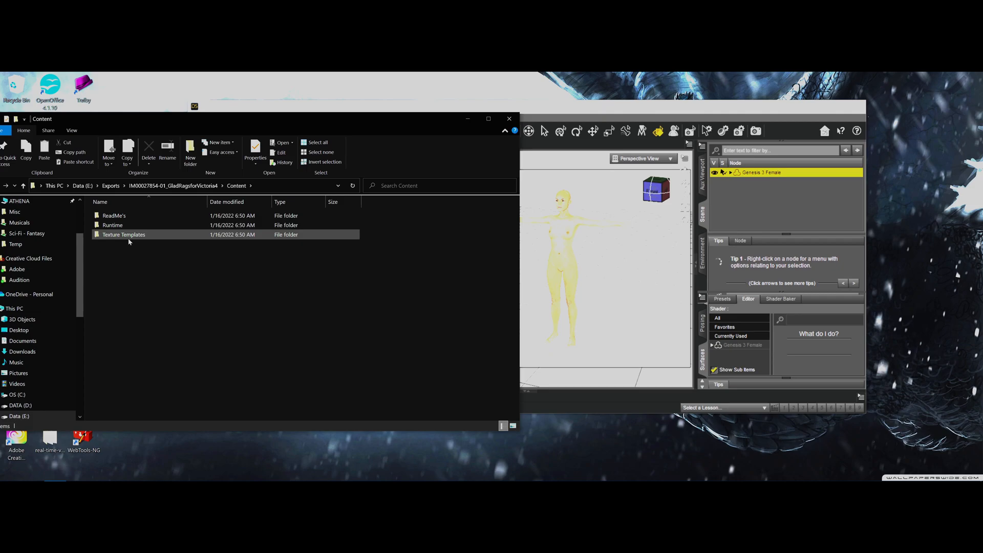
{"action": "mouse_move", "coordinate": [124, 234]}
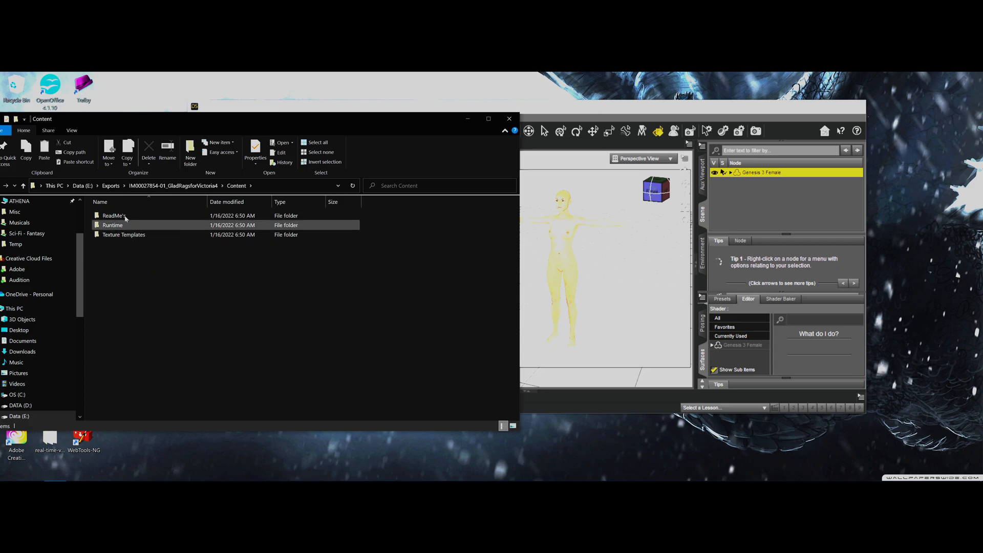
{"action": "double_click", "coordinate": [113, 224]}
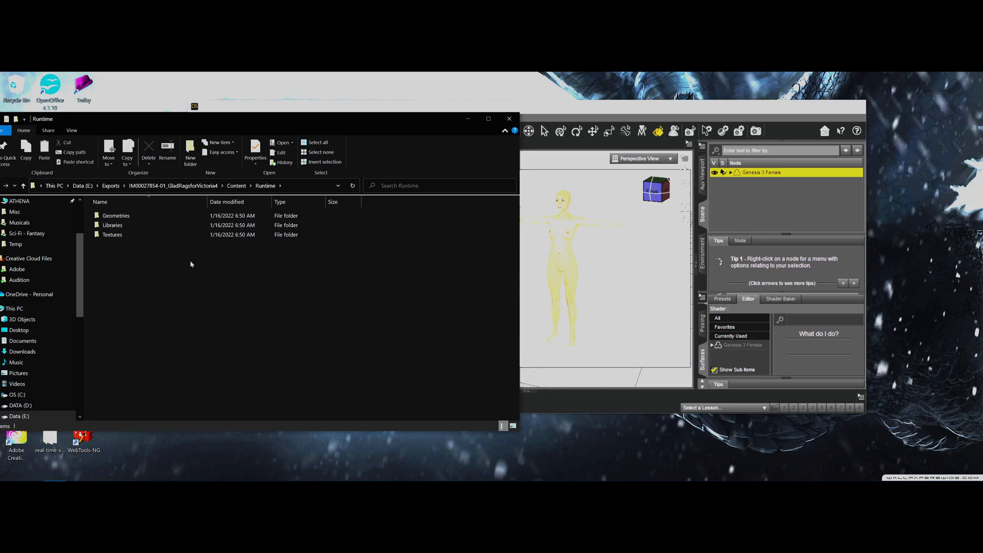
{"action": "left_click", "coordinate": [116, 215]}
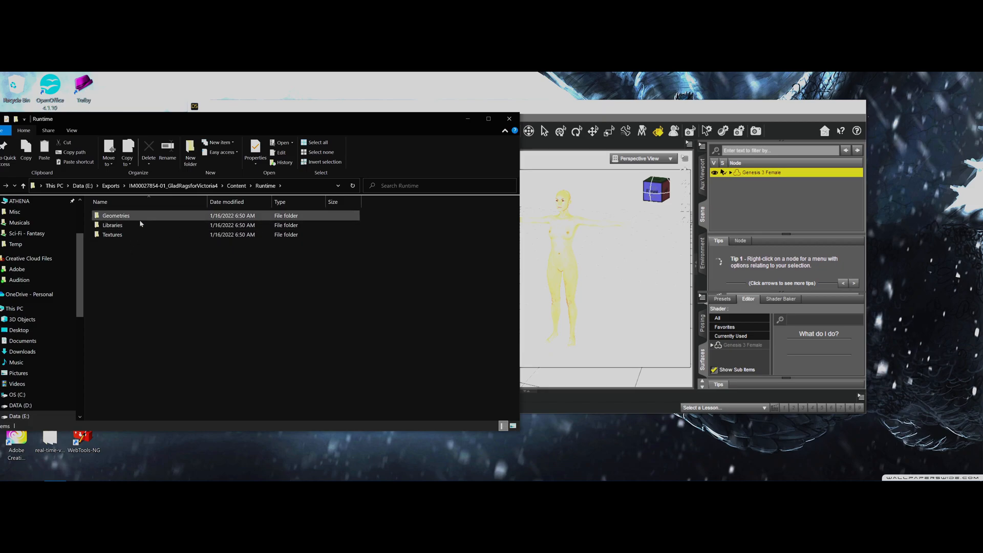
{"action": "double_click", "coordinate": [115, 215]}
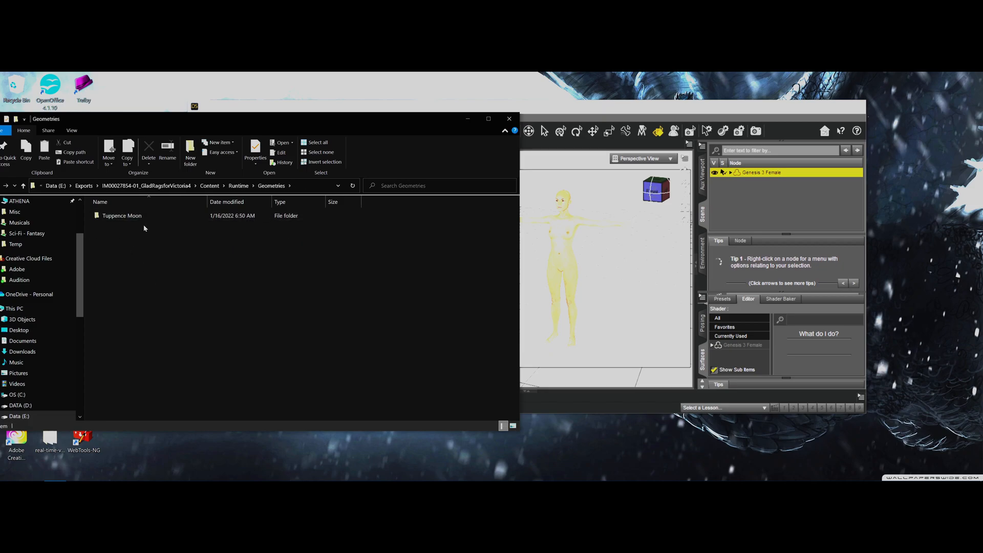
{"action": "double_click", "coordinate": [122, 215]}
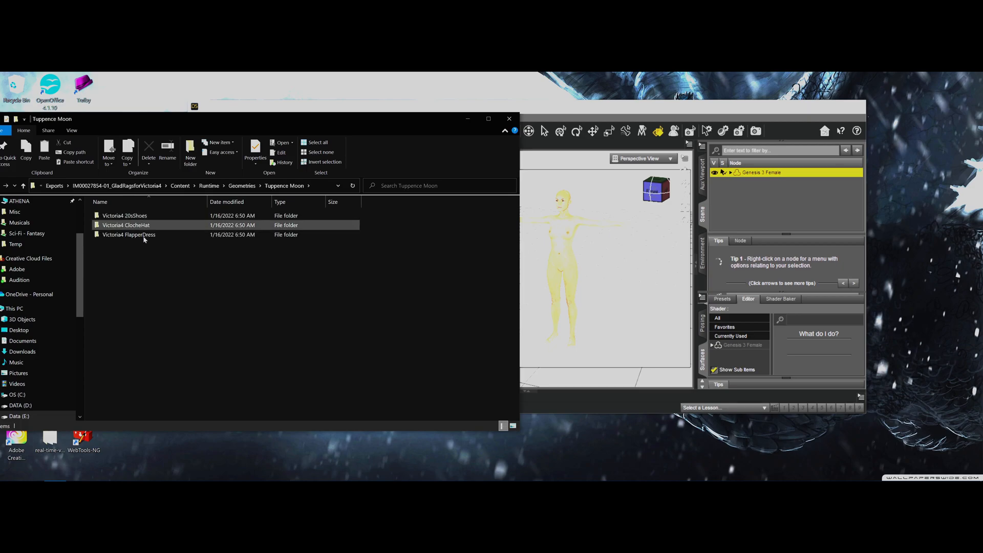
{"action": "double_click", "coordinate": [128, 234]}
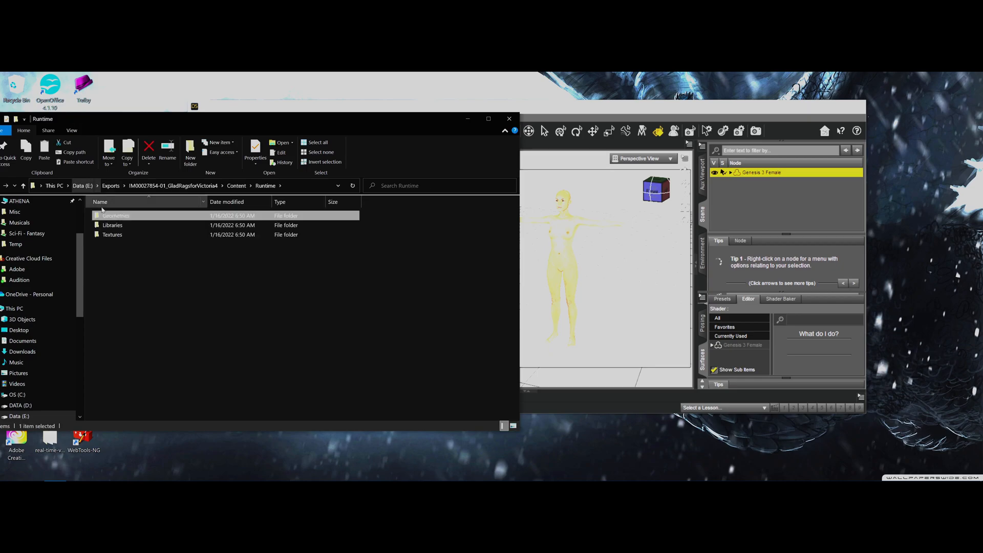
- Navigate Libraries > Props into the Victoria4 FlapperDress folder with its preview and .pp2 file
{"action": "double_click", "coordinate": [112, 224]}
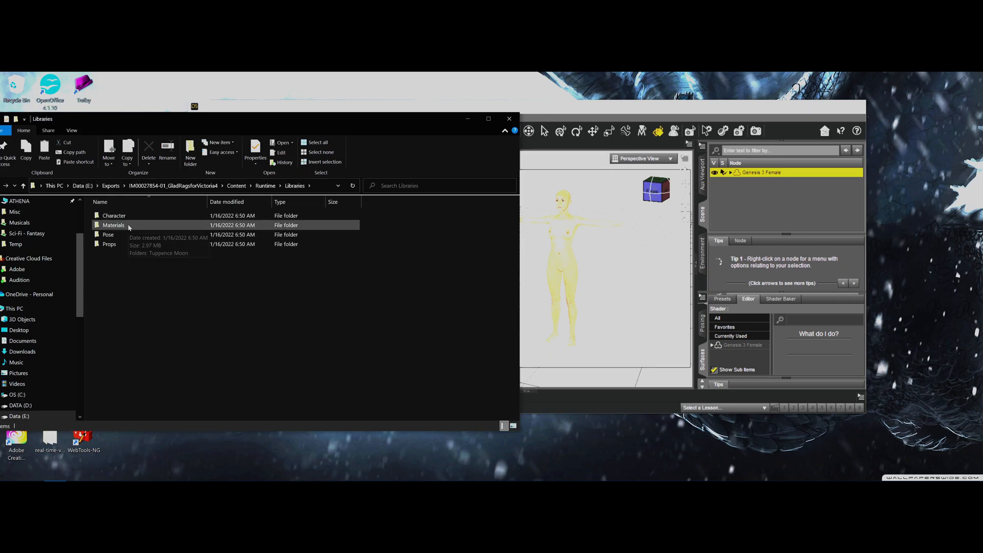
{"action": "mouse_move", "coordinate": [109, 233]}
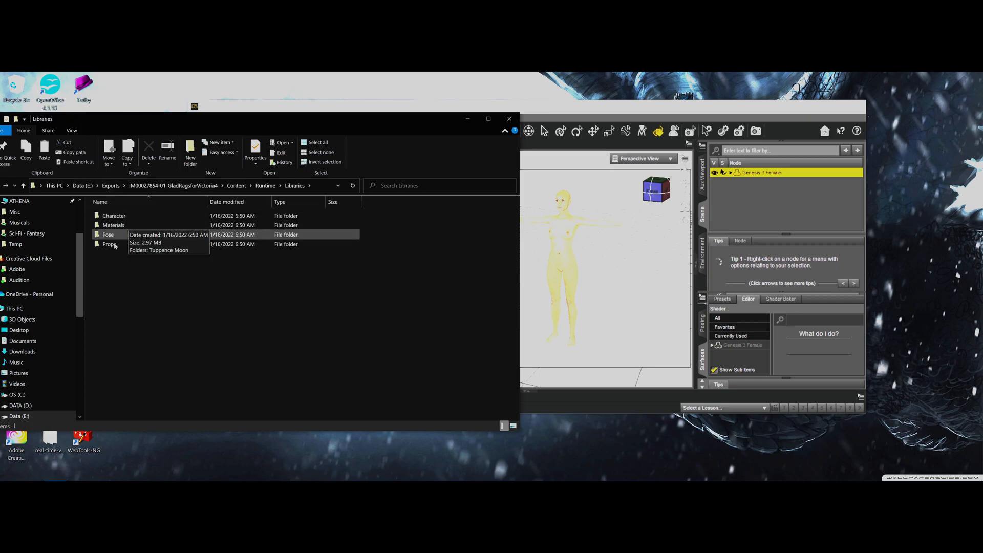
{"action": "double_click", "coordinate": [108, 243]}
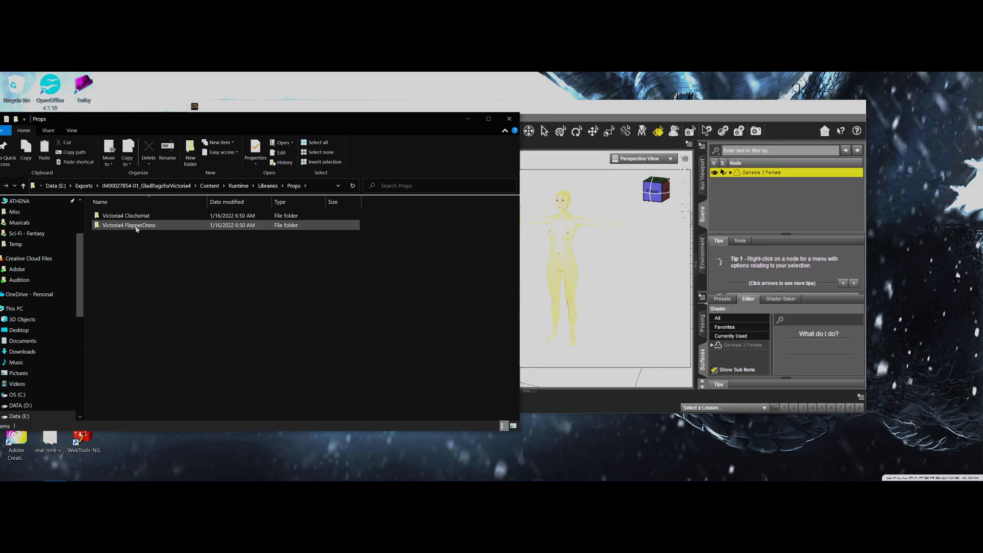
{"action": "double_click", "coordinate": [129, 224]}
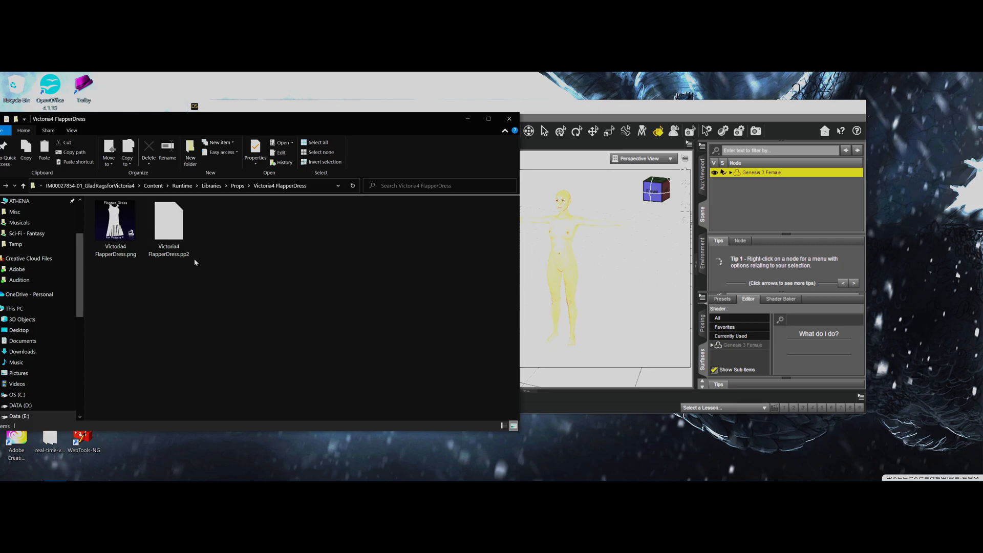
{"action": "mouse_move", "coordinate": [199, 258]}
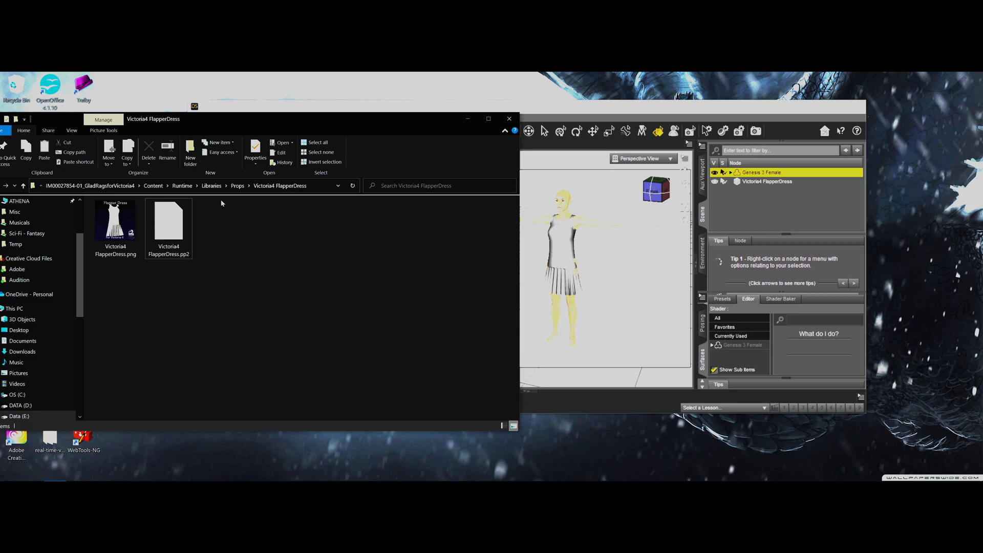
{"action": "mouse_move", "coordinate": [213, 192]}
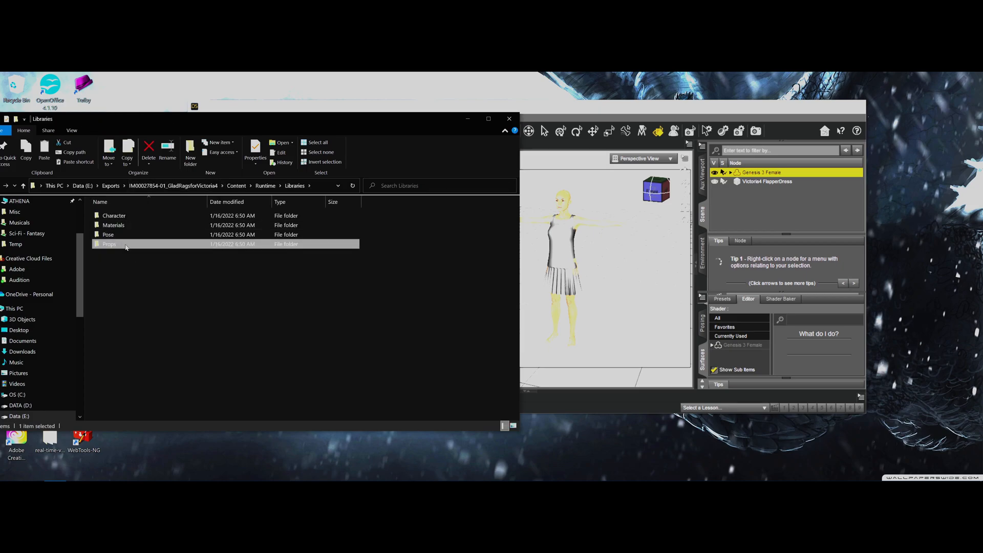
- Back in Props, select the cloche hat .pp2 file in the Victoria4 ClocheHat folder
{"action": "double_click", "coordinate": [109, 244]}
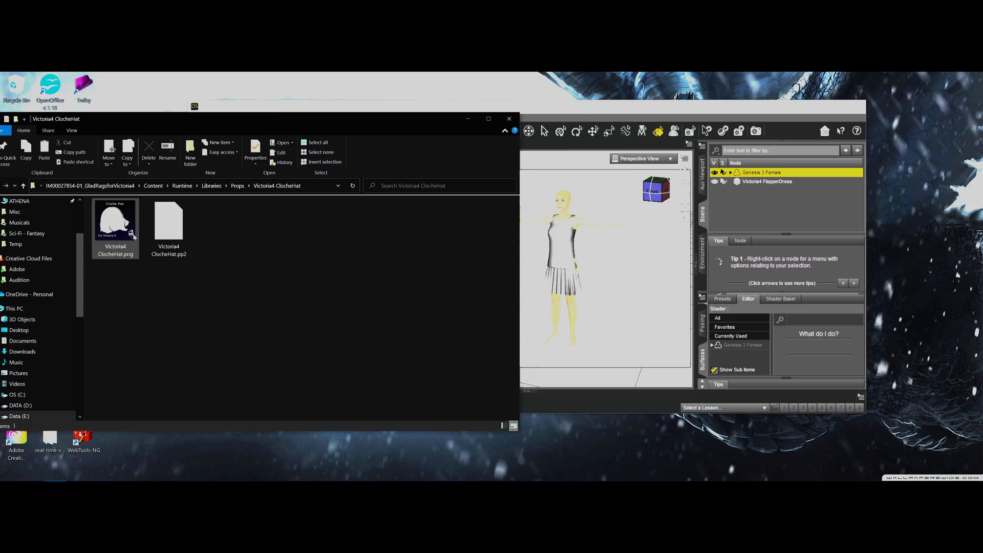
{"action": "left_click", "coordinate": [168, 222]}
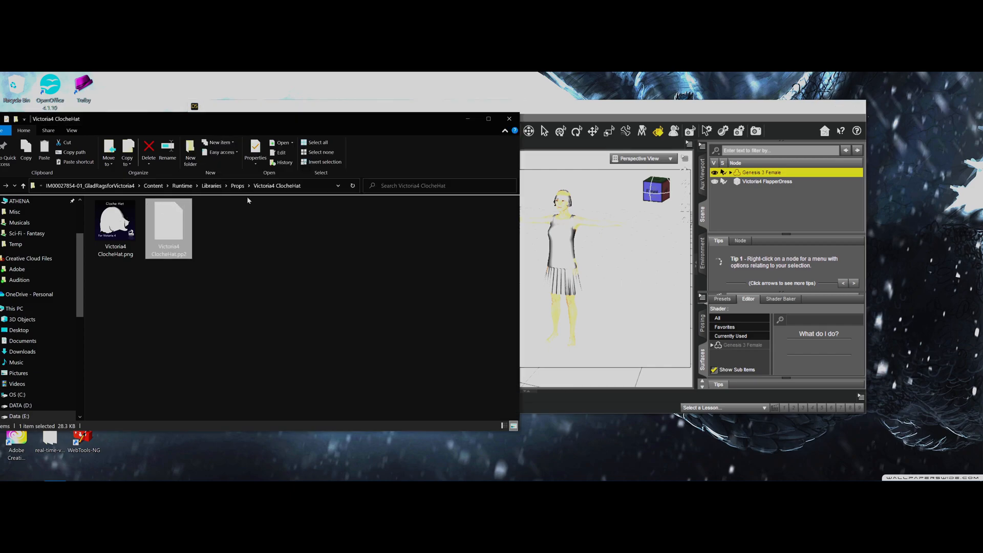
{"action": "mouse_move", "coordinate": [217, 196]}
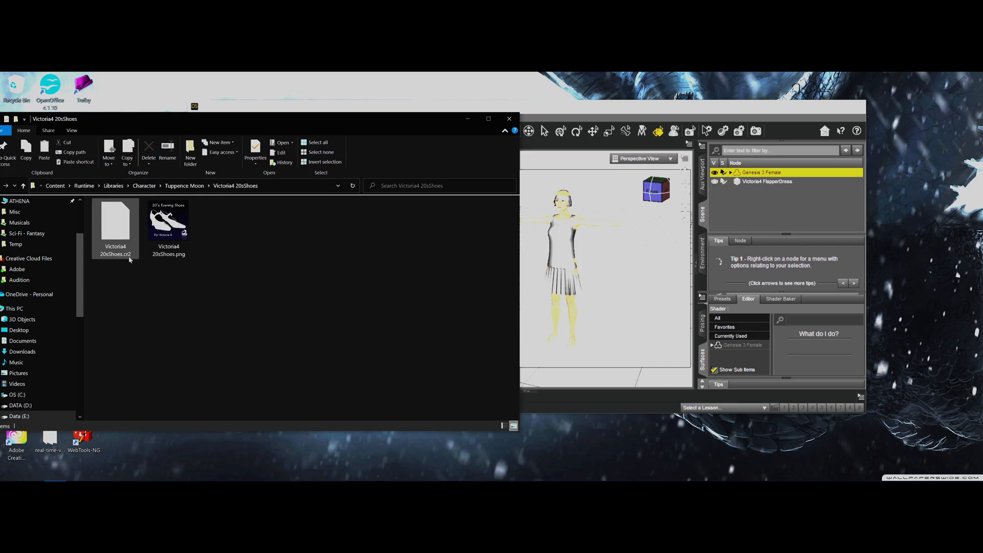
- Check the 20s shoes .cr2 files, then enter the Tuppence Moon textures folder
{"action": "left_click", "coordinate": [125, 268]}
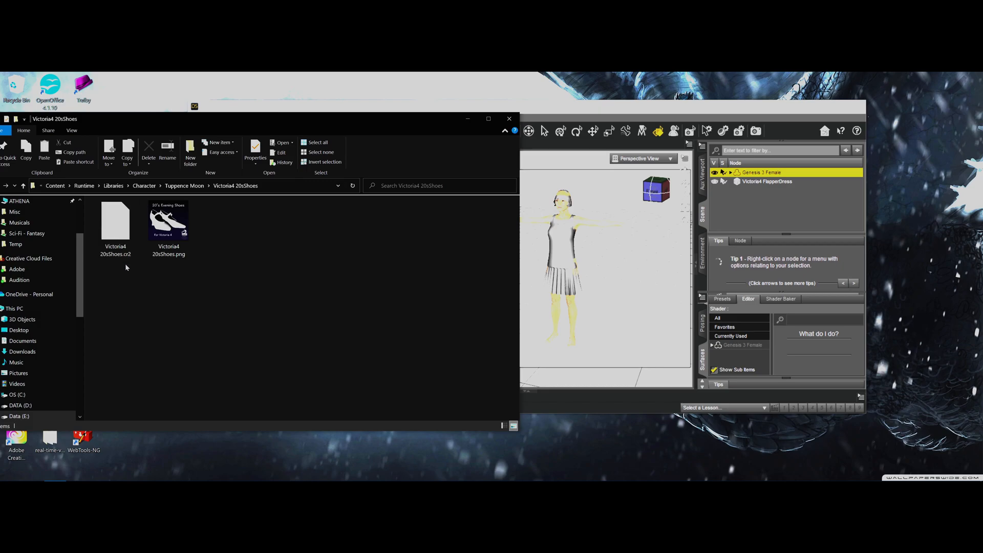
{"action": "left_click", "coordinate": [115, 222]}
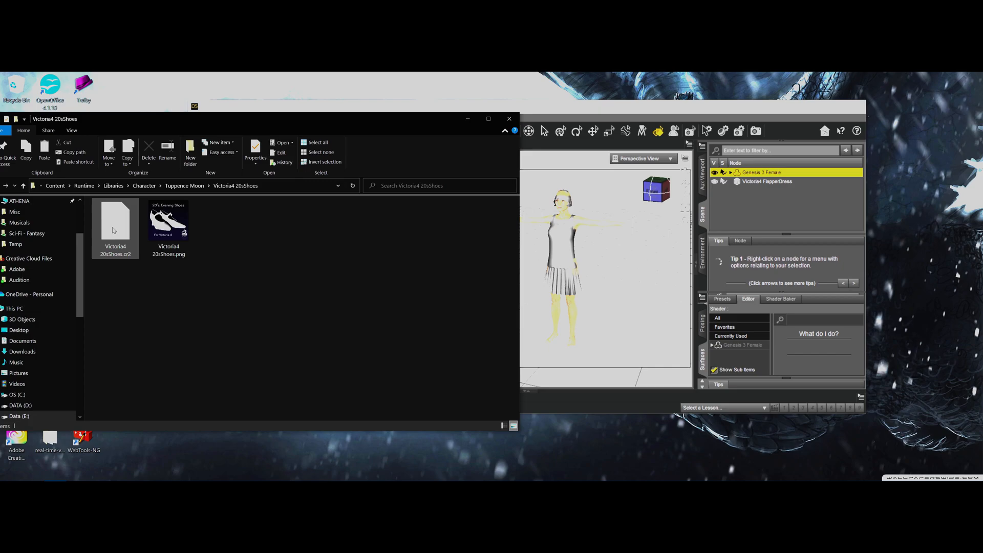
{"action": "left_click", "coordinate": [202, 299]}
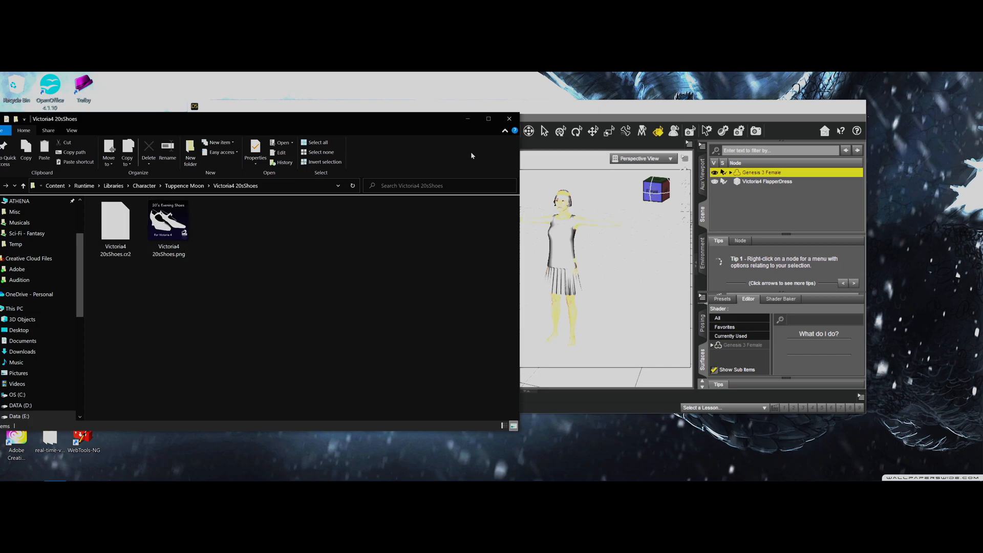
{"action": "mouse_move", "coordinate": [268, 245]}
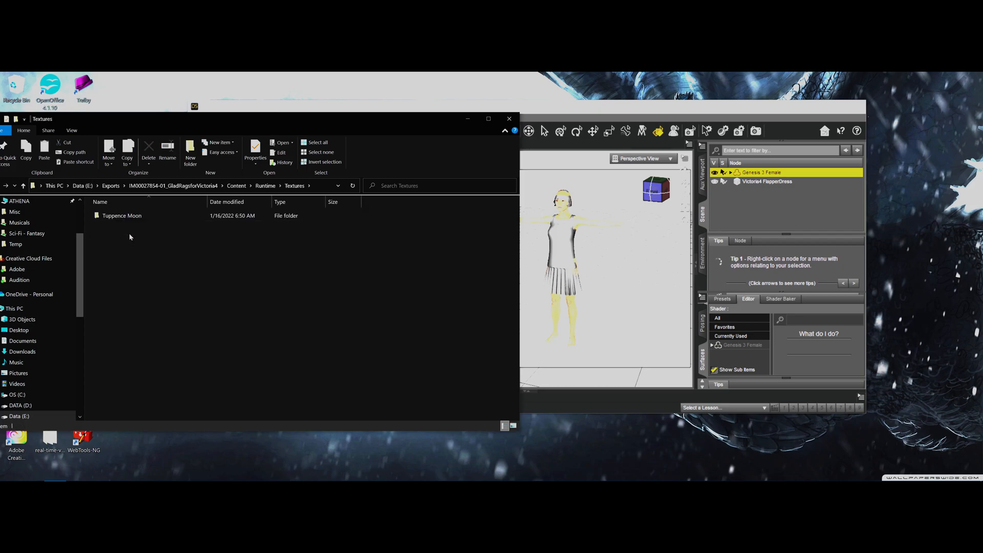
{"action": "double_click", "coordinate": [121, 216]}
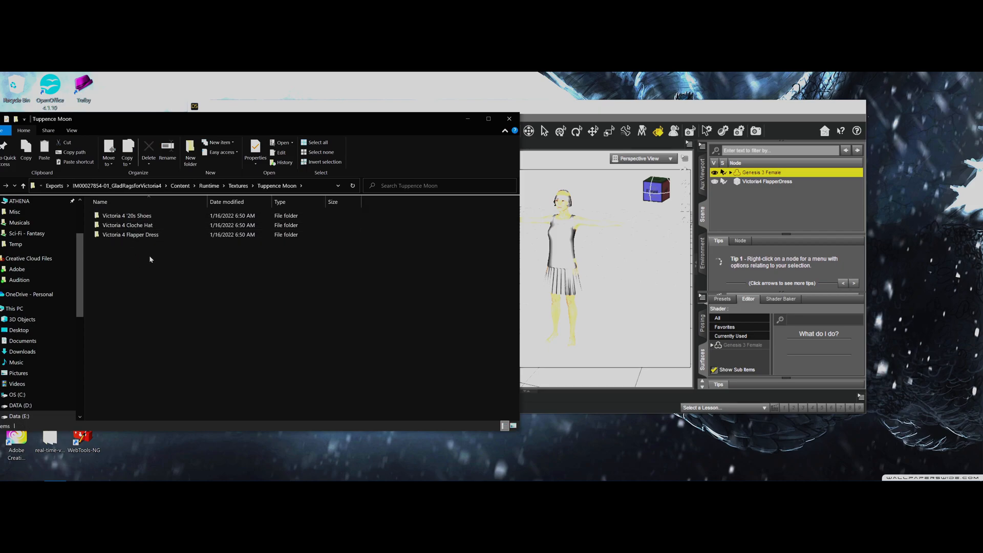
{"action": "mouse_move", "coordinate": [406, 270]}
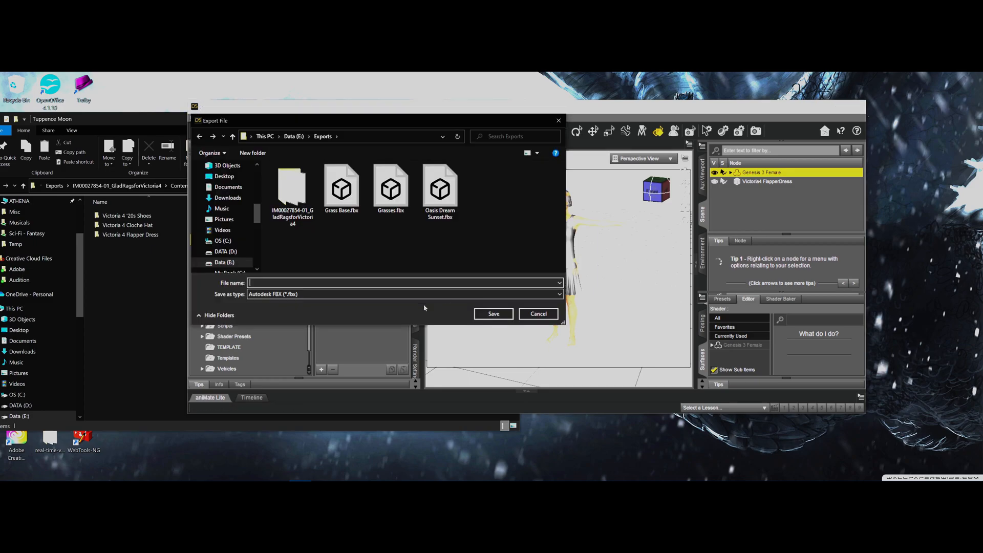
- Name the export file, save it and accept the FBX Export Options to write the FBX
{"action": "type", "text": "F"}
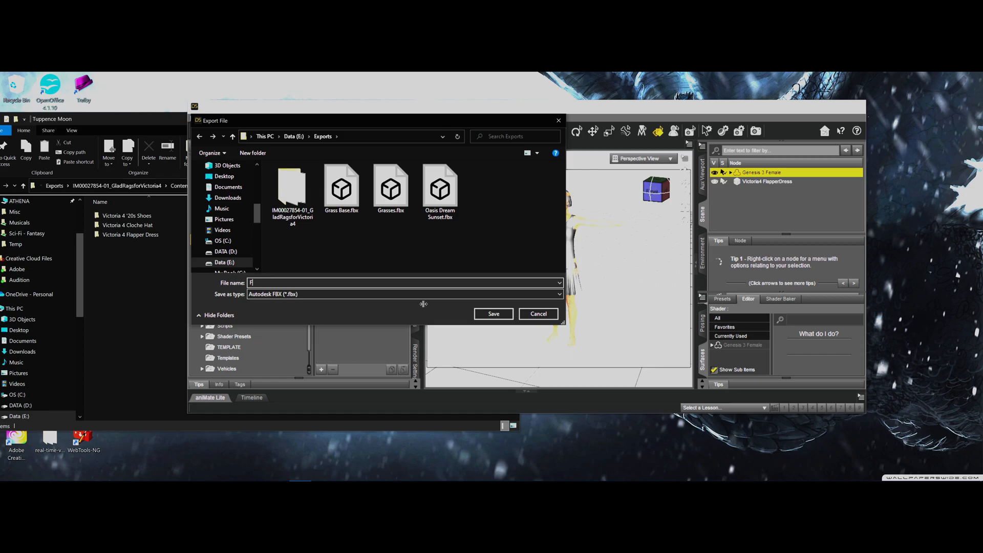
{"action": "left_click", "coordinate": [494, 313]}
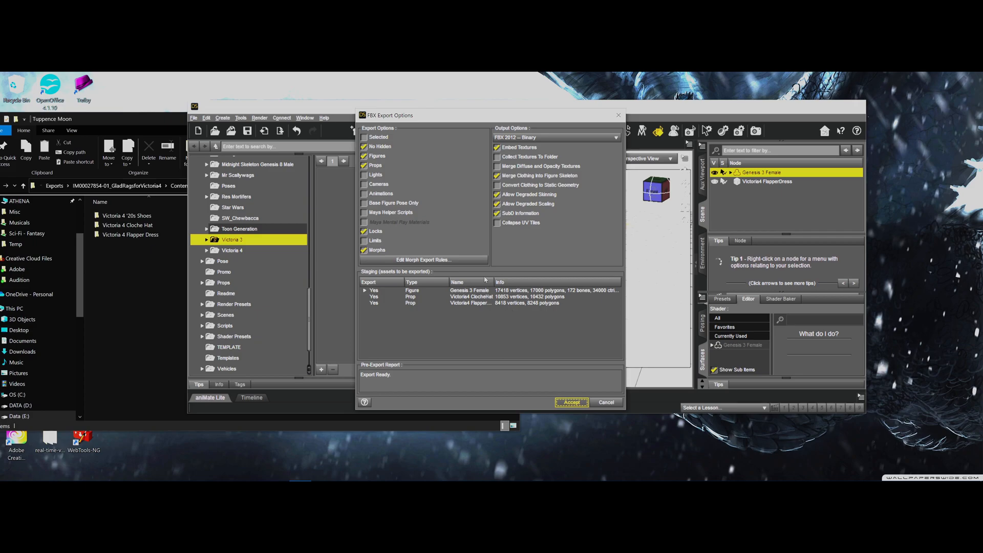
{"action": "left_click", "coordinate": [570, 401]}
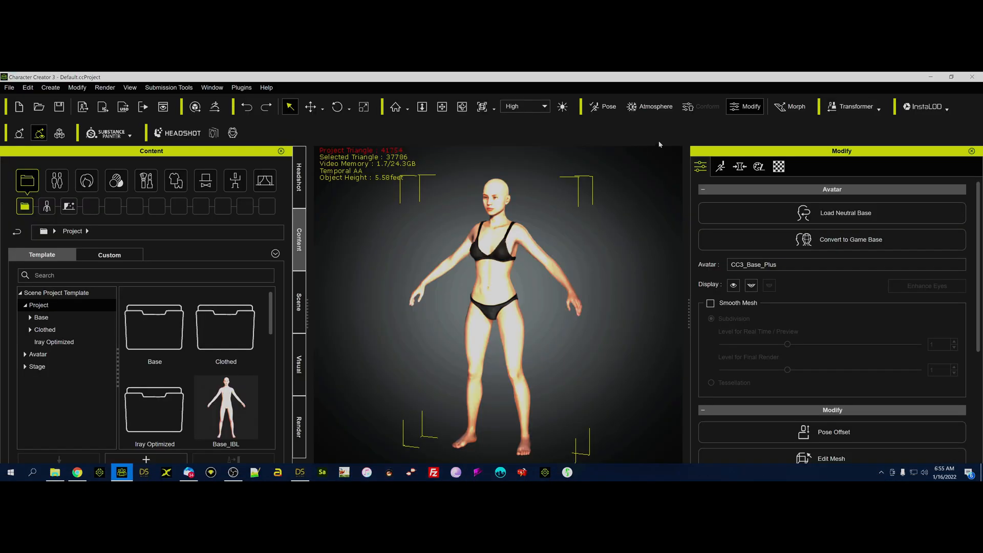
- Import the FBX via Transformer > CC3 with ADVANCED texture detection, confirming hat and dress as accessories
{"action": "left_click", "coordinate": [881, 105]}
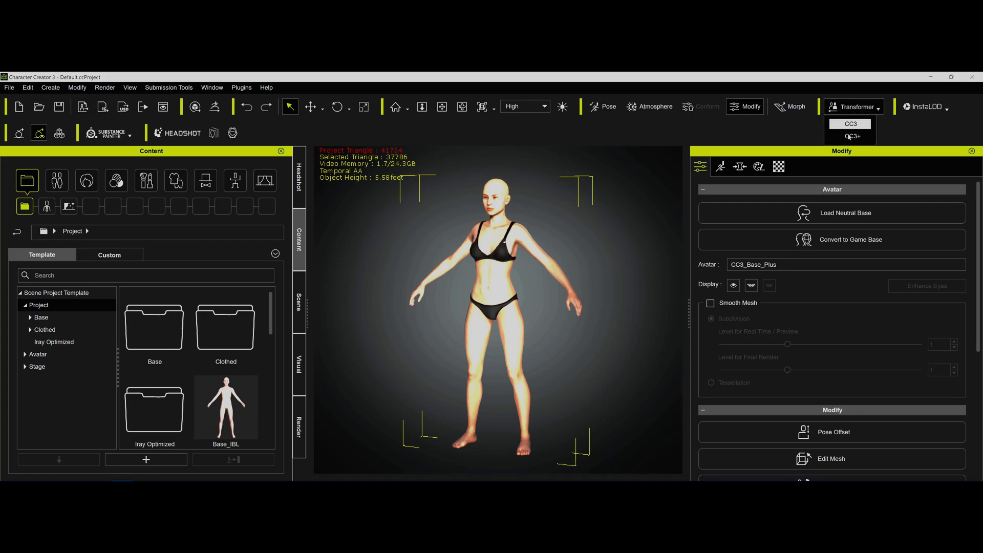
{"action": "left_click", "coordinate": [850, 136]}
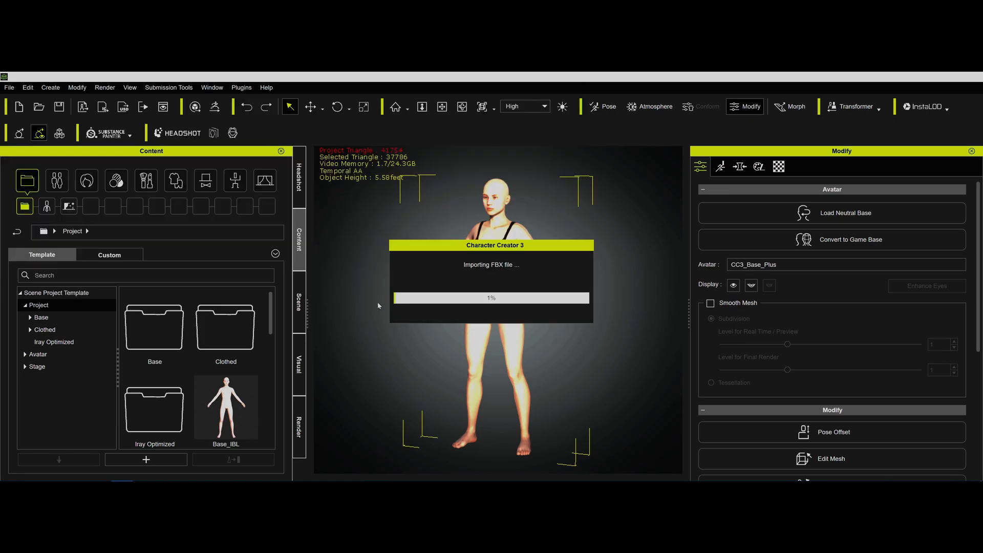
{"action": "mouse_move", "coordinate": [340, 226]}
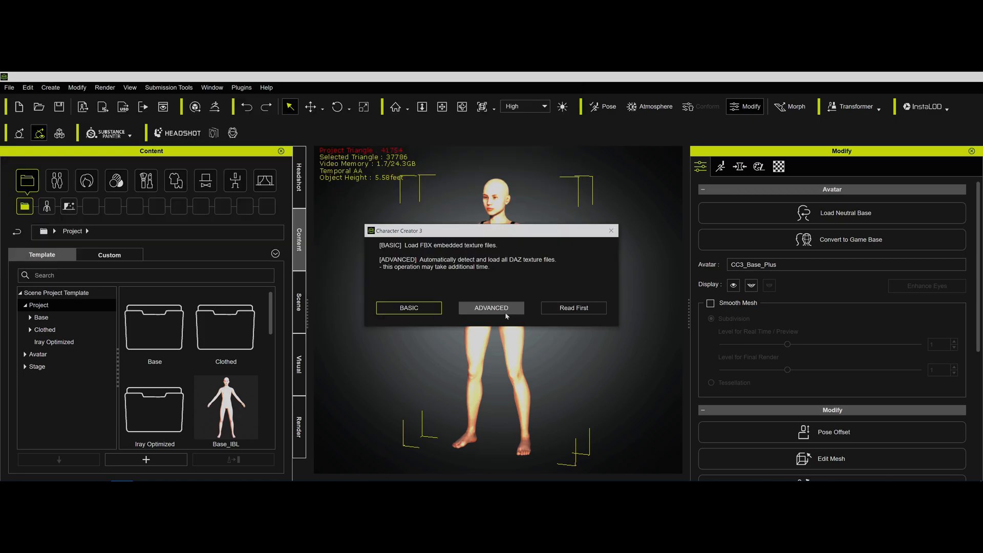
{"action": "left_click", "coordinate": [490, 308]}
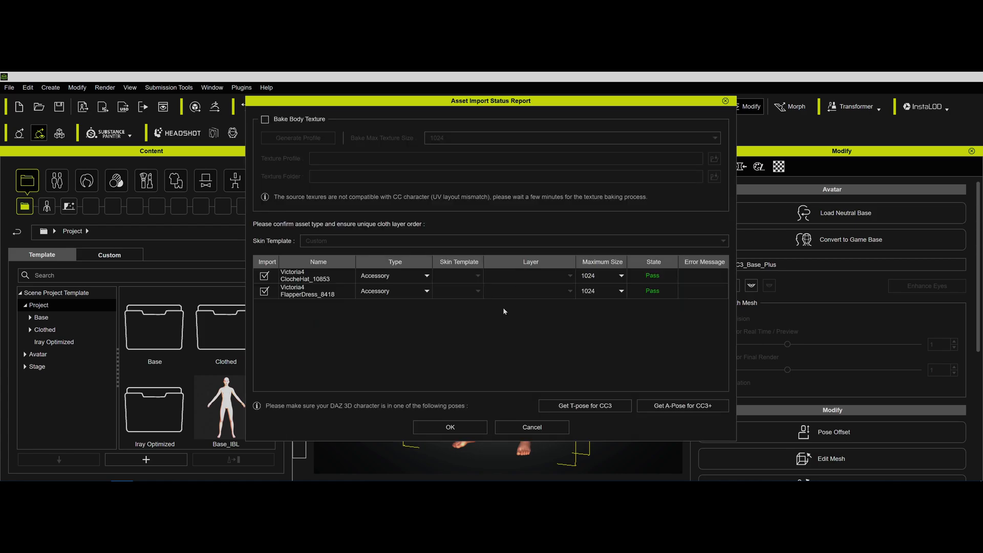
{"action": "mouse_move", "coordinate": [503, 337]}
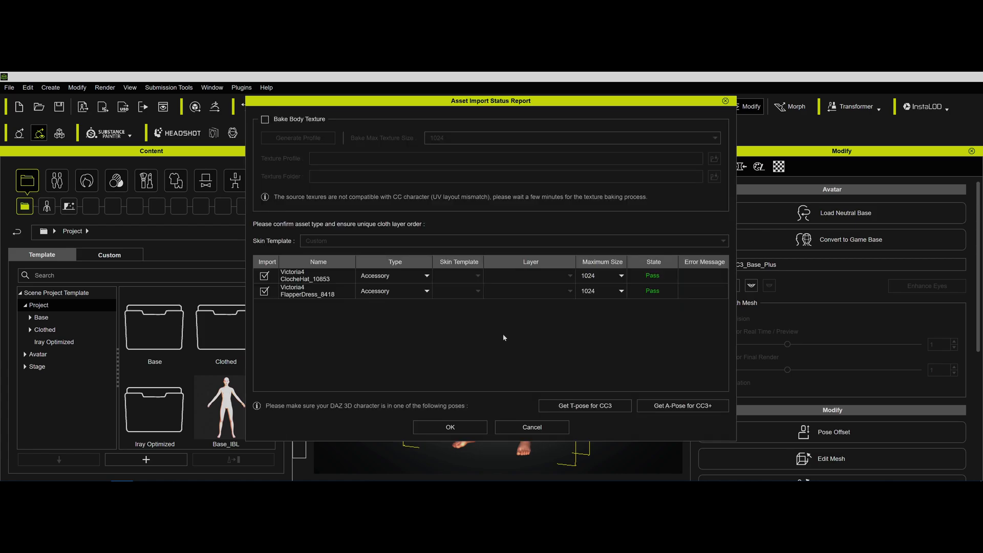
{"action": "mouse_move", "coordinate": [348, 332]}
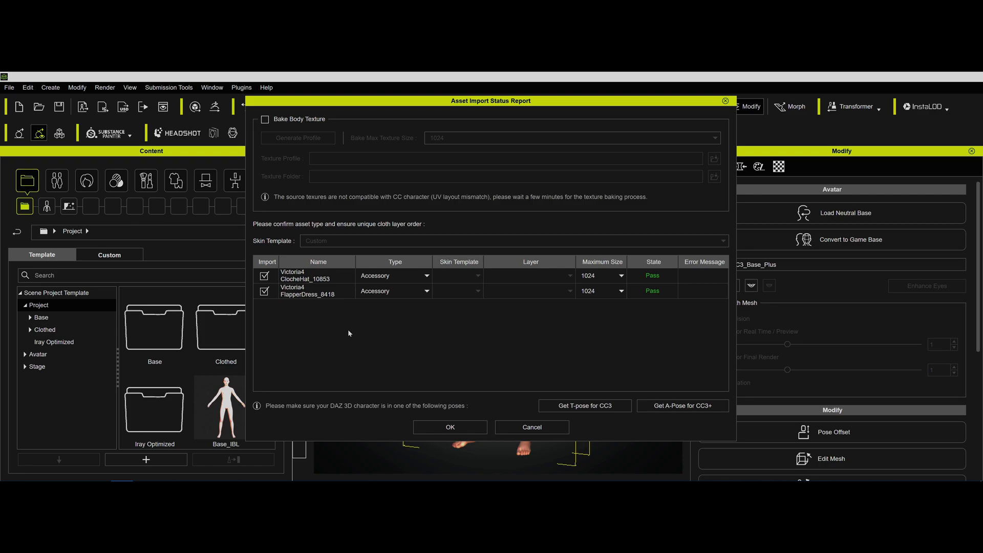
{"action": "mouse_move", "coordinate": [366, 306]}
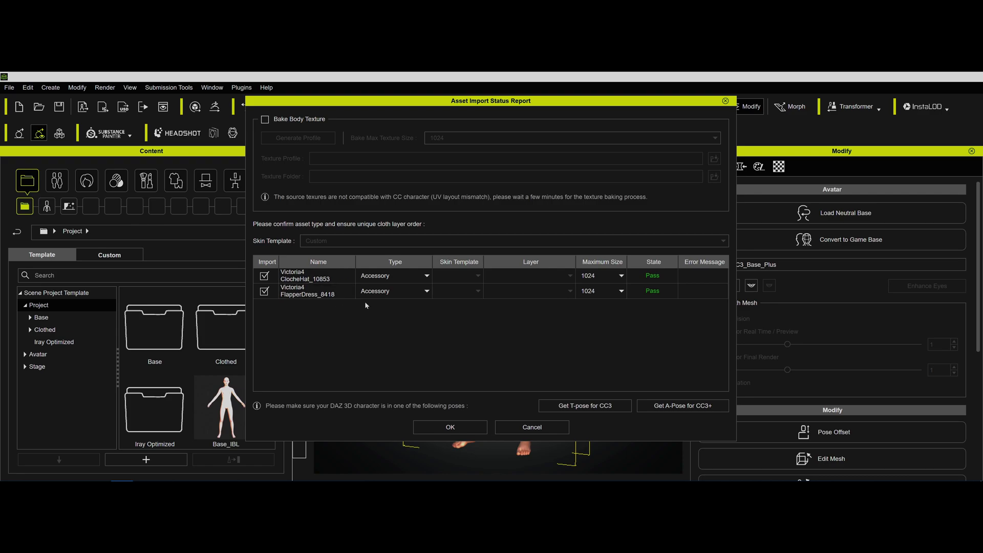
{"action": "mouse_move", "coordinate": [417, 320]}
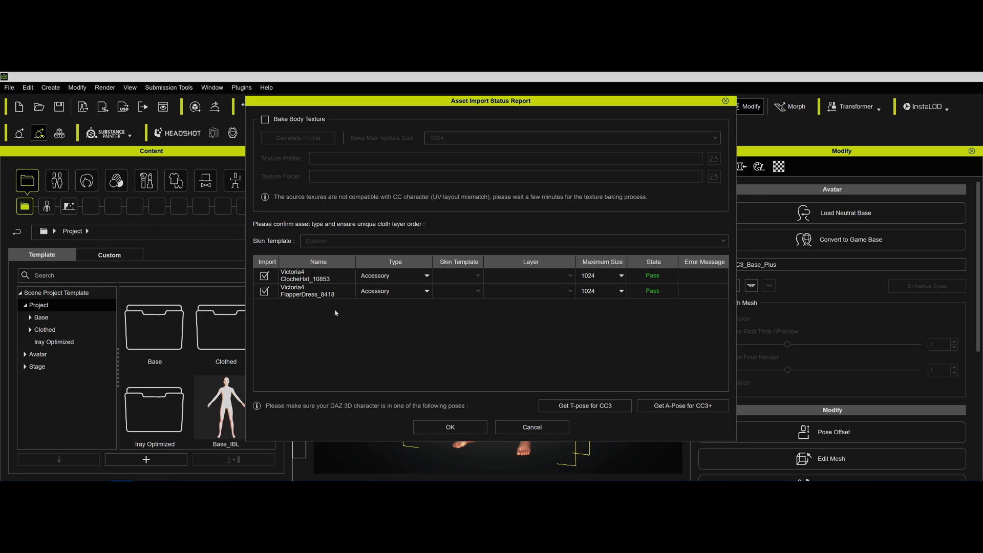
{"action": "mouse_move", "coordinate": [412, 339]}
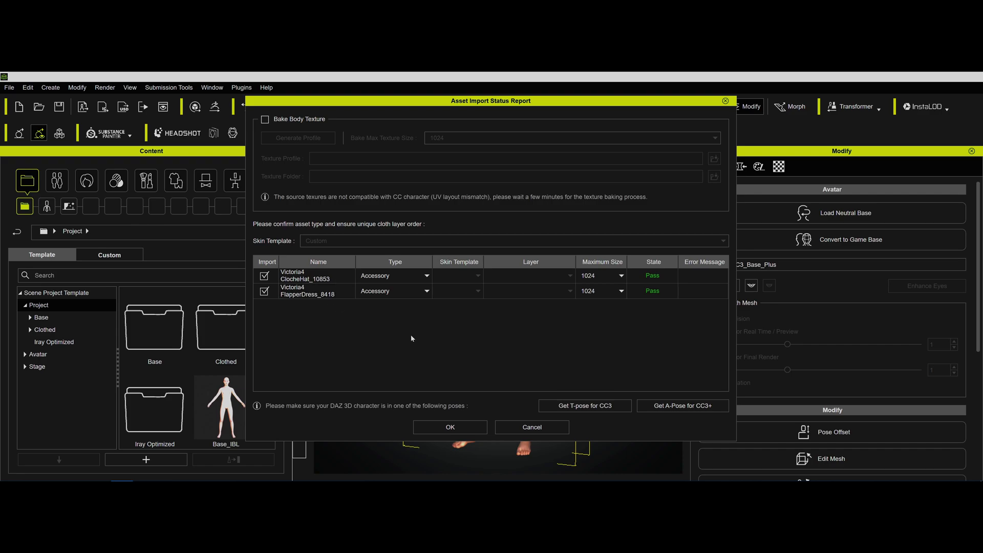
{"action": "mouse_move", "coordinate": [374, 322]}
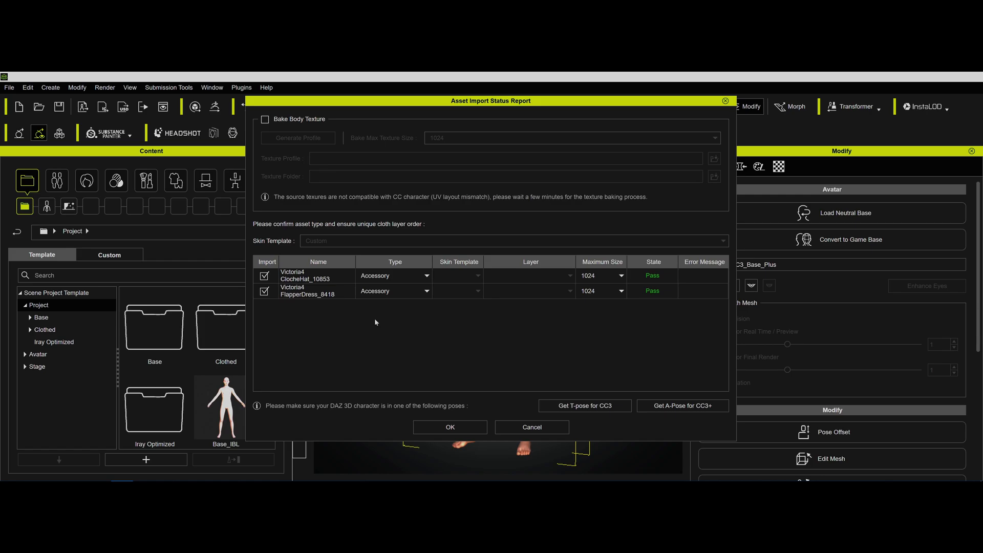
{"action": "left_click", "coordinate": [448, 427]}
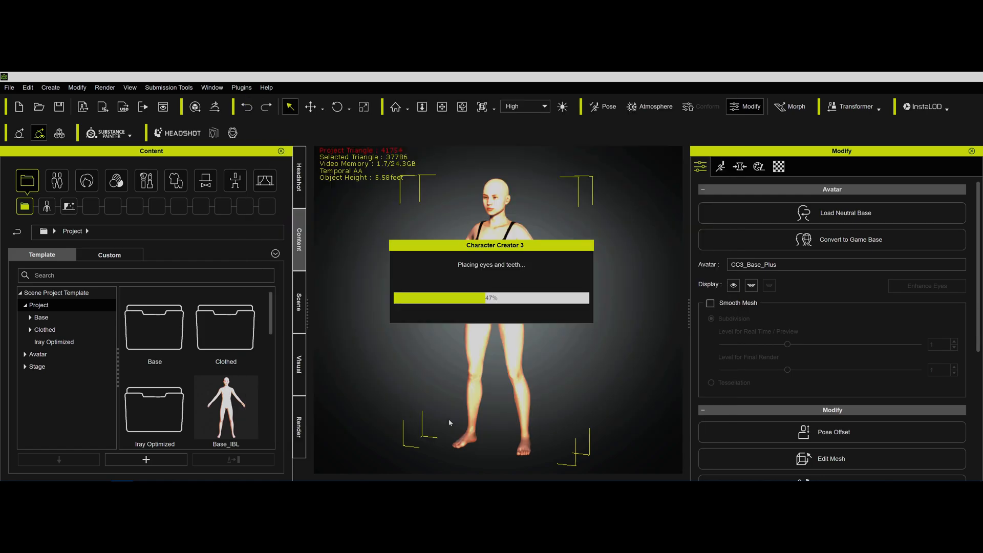
{"action": "mouse_move", "coordinate": [632, 223]}
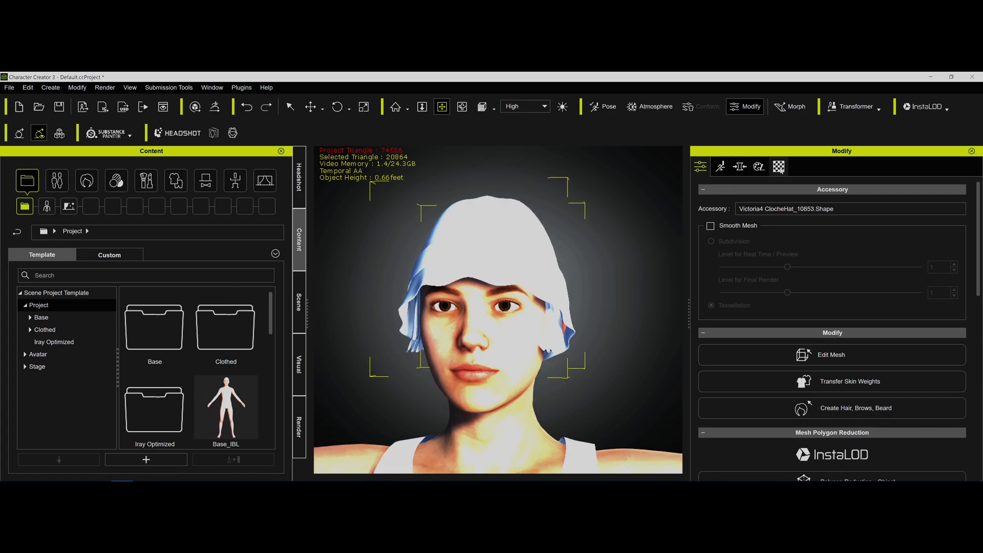
- Show the cloche hat's Material list with its Hair, Band and Hat texture channels
{"action": "left_click", "coordinate": [778, 167]}
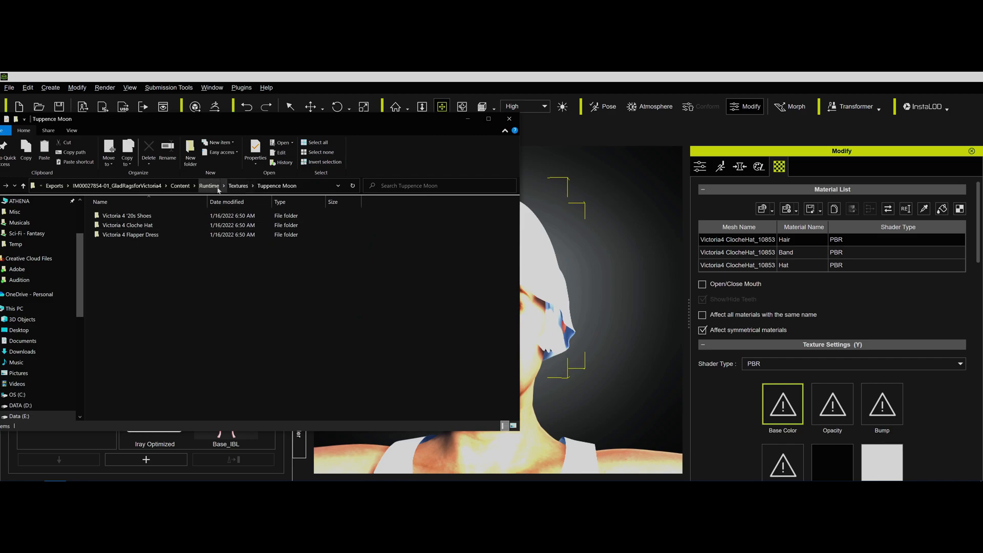
- From the Victoria 4 Cloche Hat folder, give the Hair material its transparency, red base colour and specular roughness maps
{"action": "double_click", "coordinate": [127, 225]}
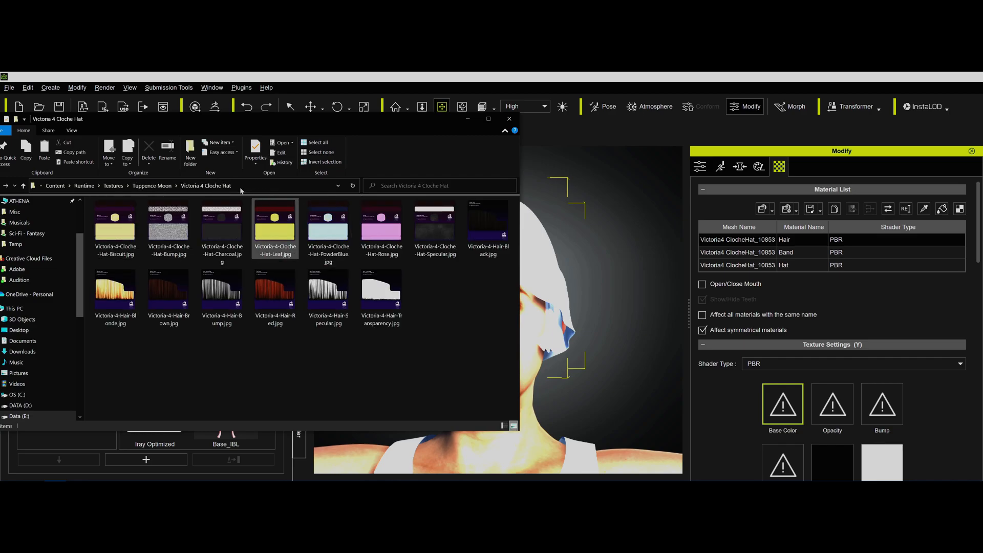
{"action": "left_click", "coordinate": [381, 292]}
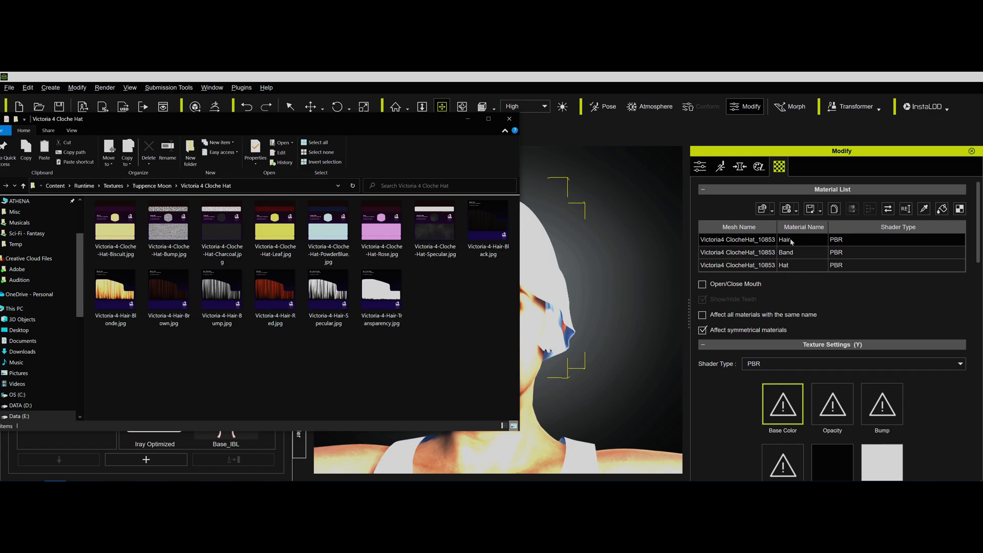
{"action": "left_click", "coordinate": [380, 292]}
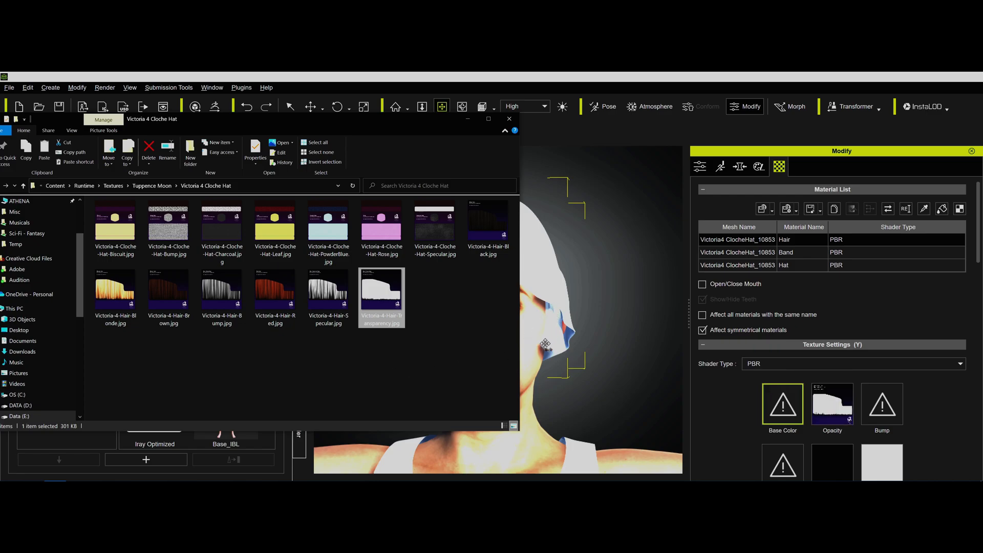
{"action": "left_click", "coordinate": [275, 294]}
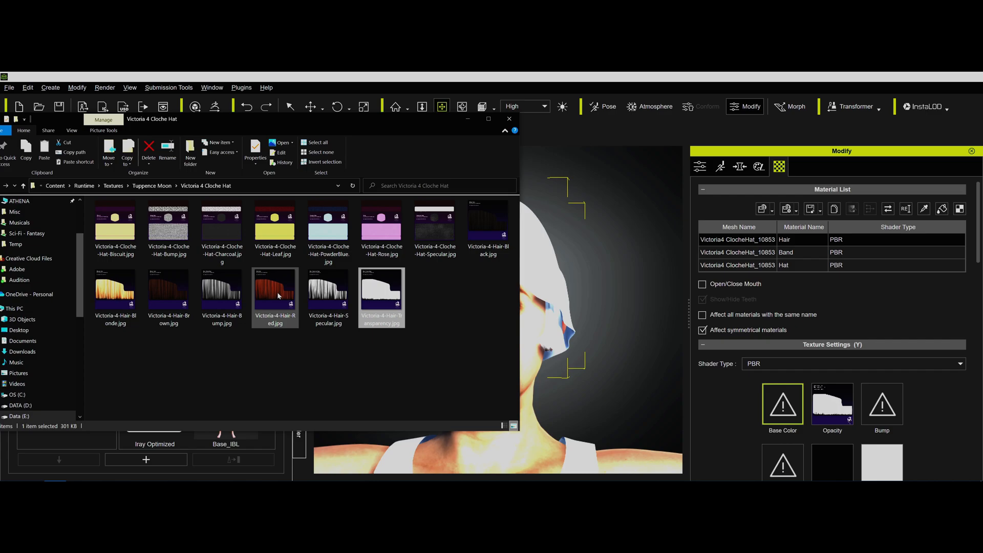
{"action": "left_click", "coordinate": [274, 292]}
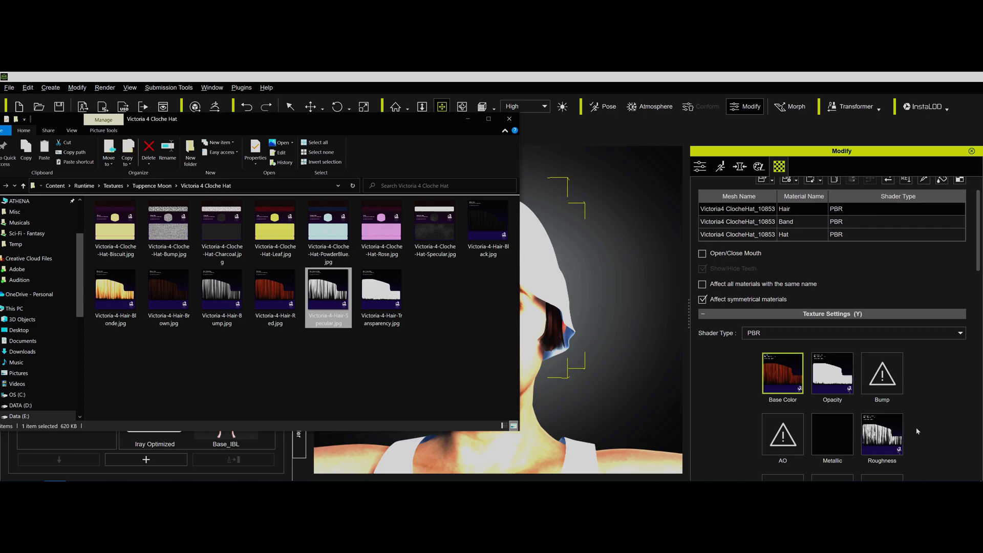
{"action": "scroll", "scroll_direction": "down", "scroll_amount": 3}
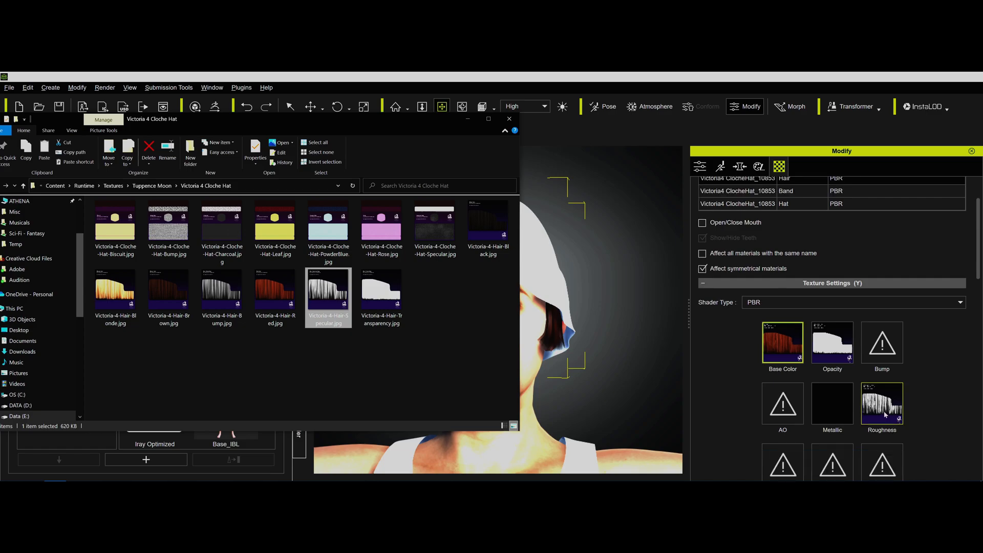
{"action": "right_click", "coordinate": [881, 405]}
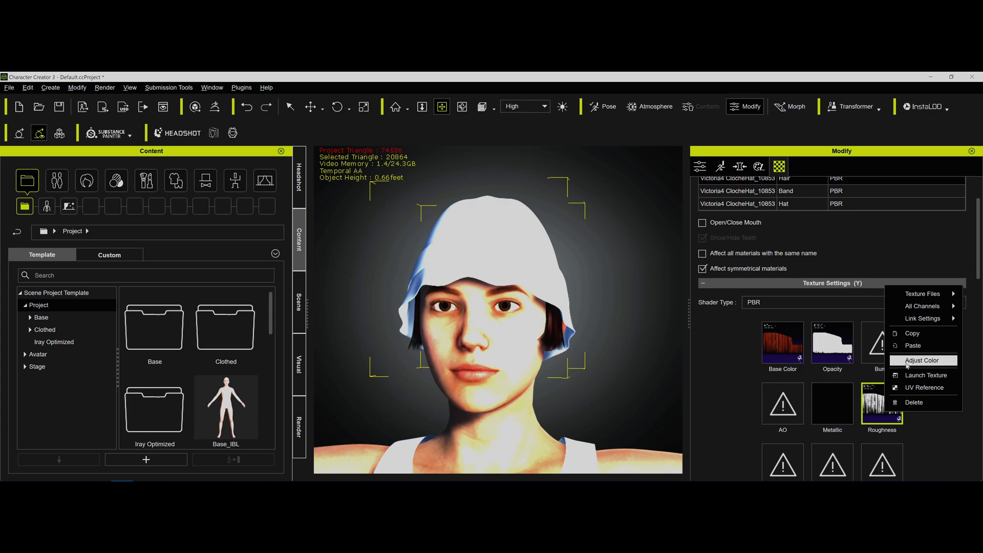
- Invert the Hair material's roughness texture through Adjust Color
{"action": "left_click", "coordinate": [921, 360]}
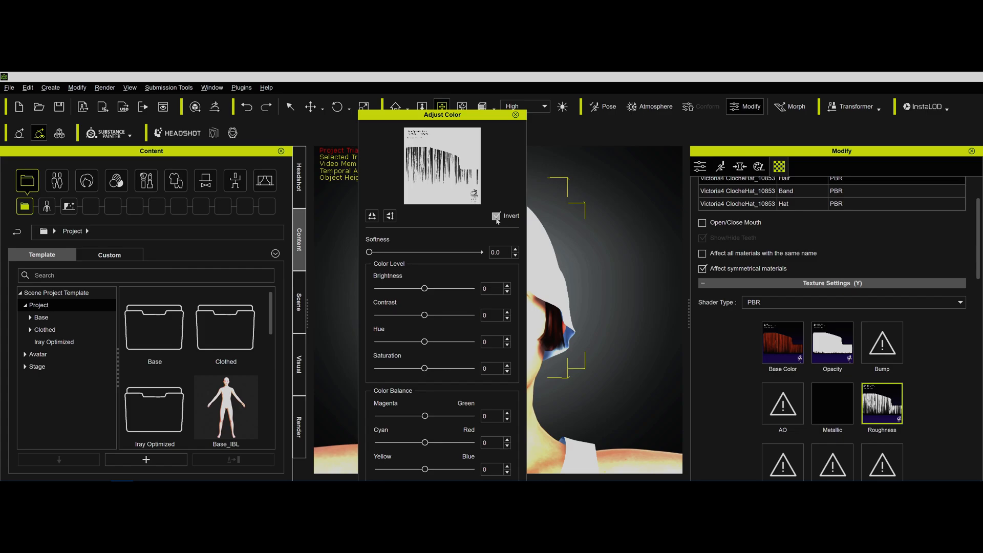
{"action": "left_click", "coordinate": [495, 216]}
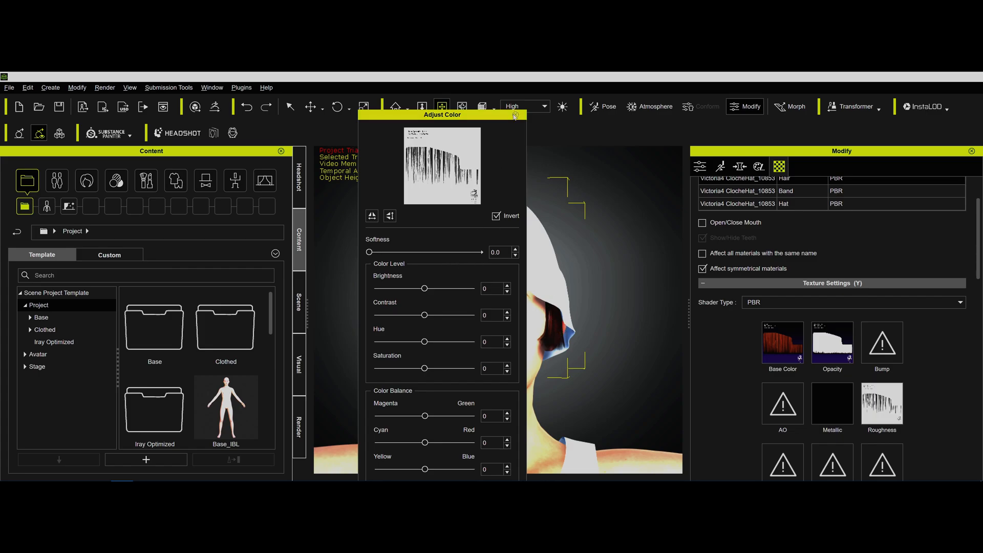
{"action": "left_click", "coordinate": [514, 117]}
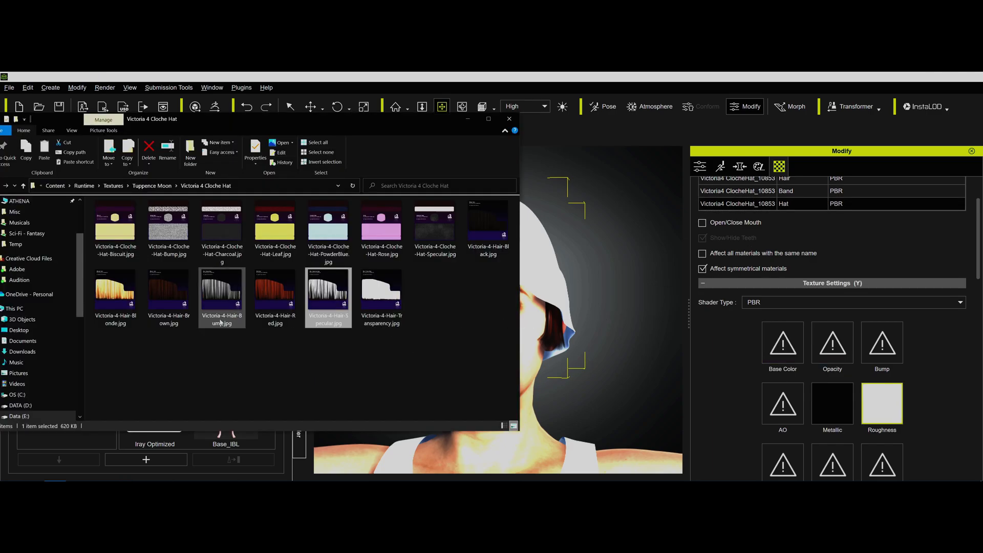
- Apply the Cloche-Hat-Bump and Cloche-Hat-Rose images to the hat's Bump and Base Color slots
{"action": "left_click", "coordinate": [168, 225]}
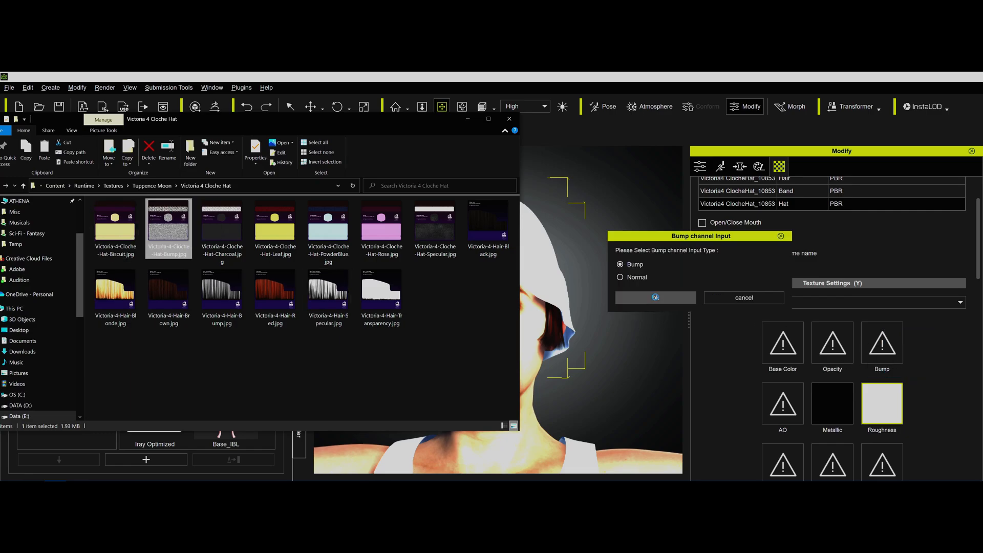
{"action": "left_click", "coordinate": [655, 296]}
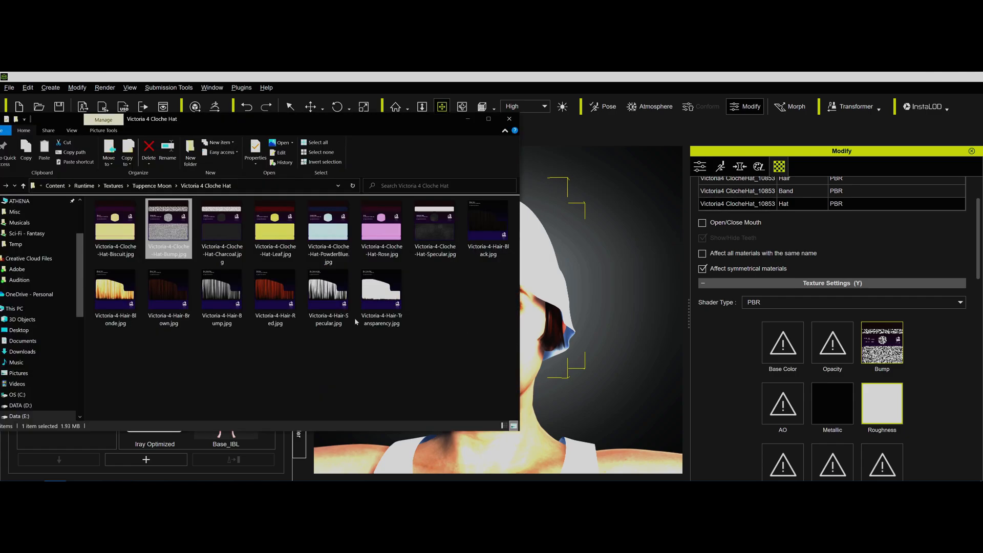
{"action": "left_click", "coordinate": [274, 290]}
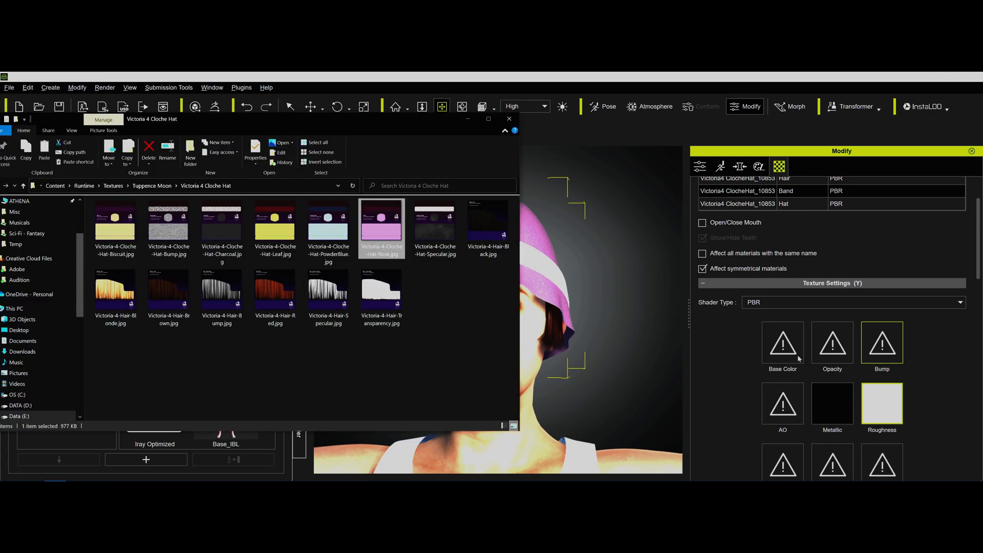
{"action": "left_click", "coordinate": [782, 343]}
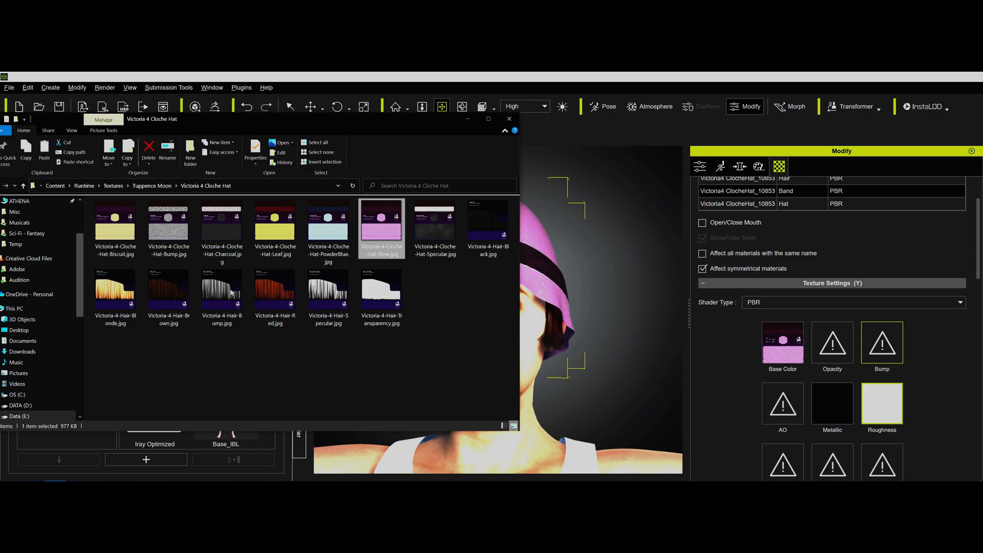
{"action": "left_click", "coordinate": [168, 227]}
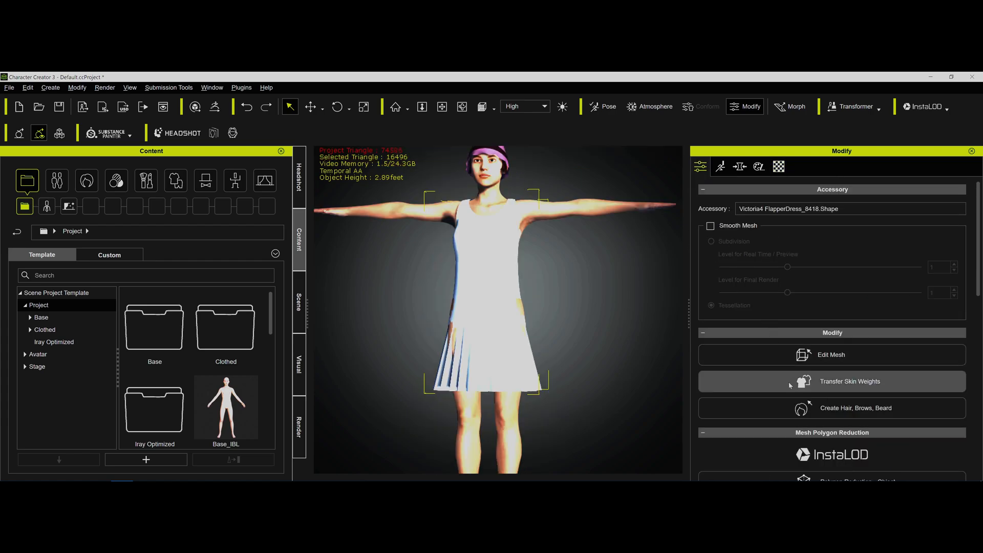
- Transfer skin weights to the flapper dress using the Dress template preset
{"action": "left_click", "coordinate": [849, 381]}
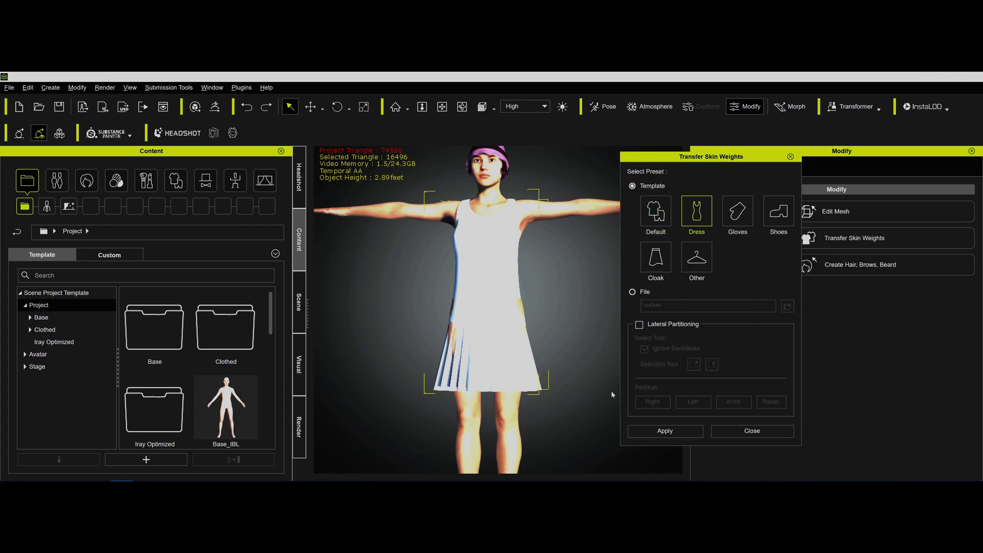
{"action": "left_click", "coordinate": [664, 431]}
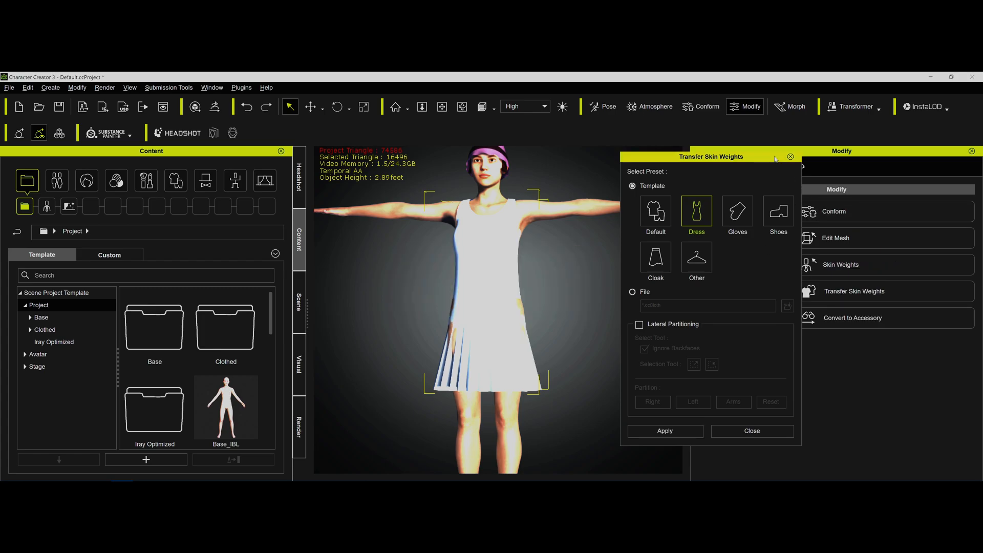
{"action": "left_click", "coordinate": [750, 431]}
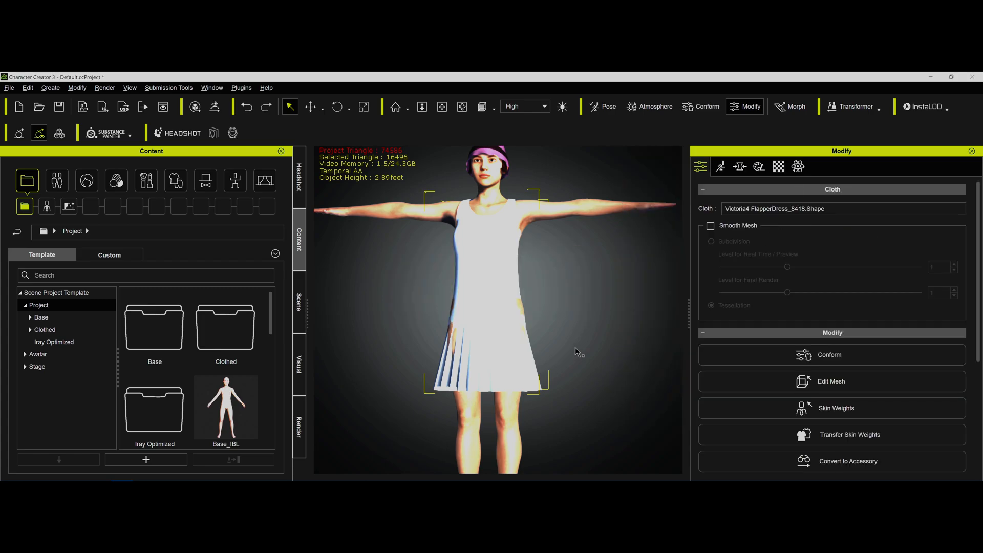
{"action": "mouse_move", "coordinate": [520, 324]}
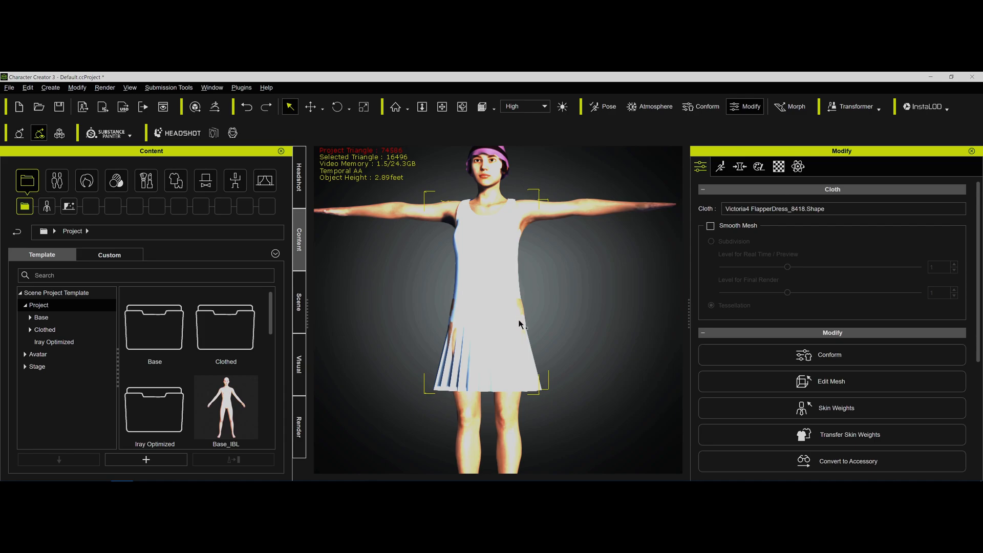
{"action": "mouse_move", "coordinate": [519, 371]}
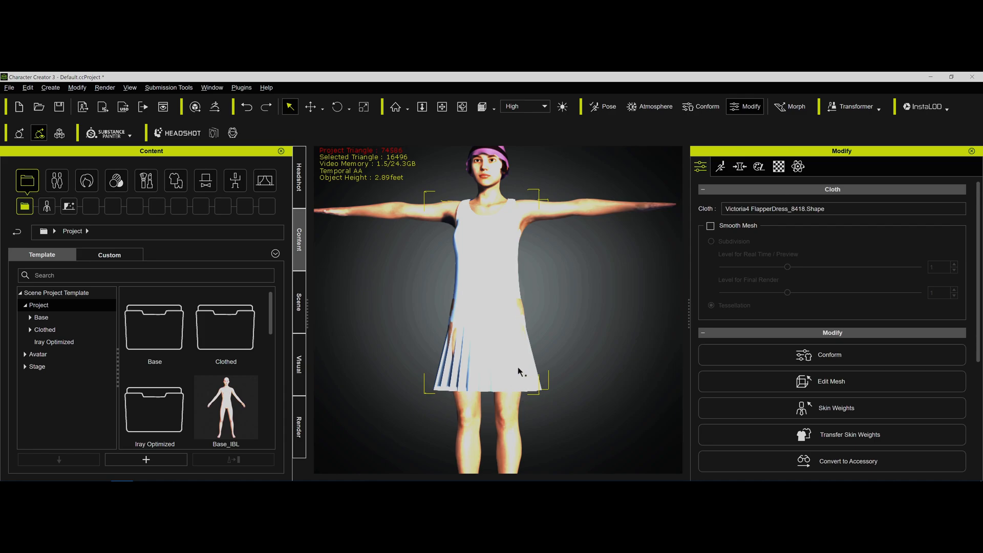
{"action": "mouse_move", "coordinate": [502, 379]}
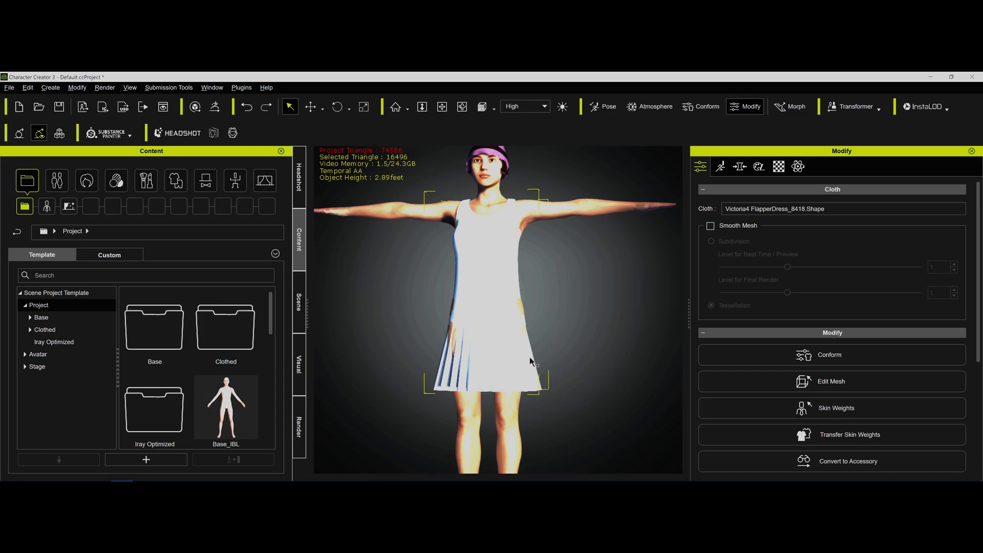
{"action": "mouse_move", "coordinate": [564, 250]}
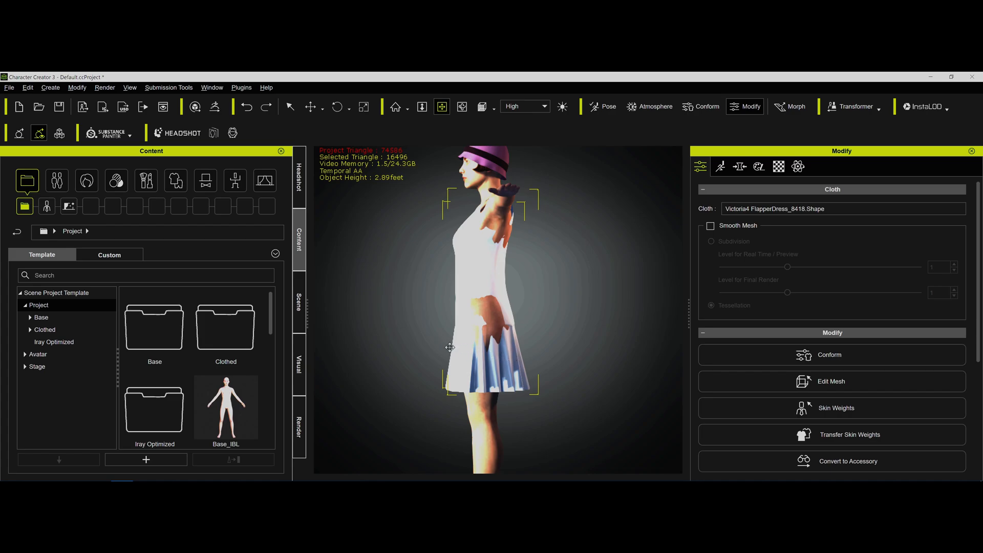
{"action": "mouse_move", "coordinate": [395, 343]}
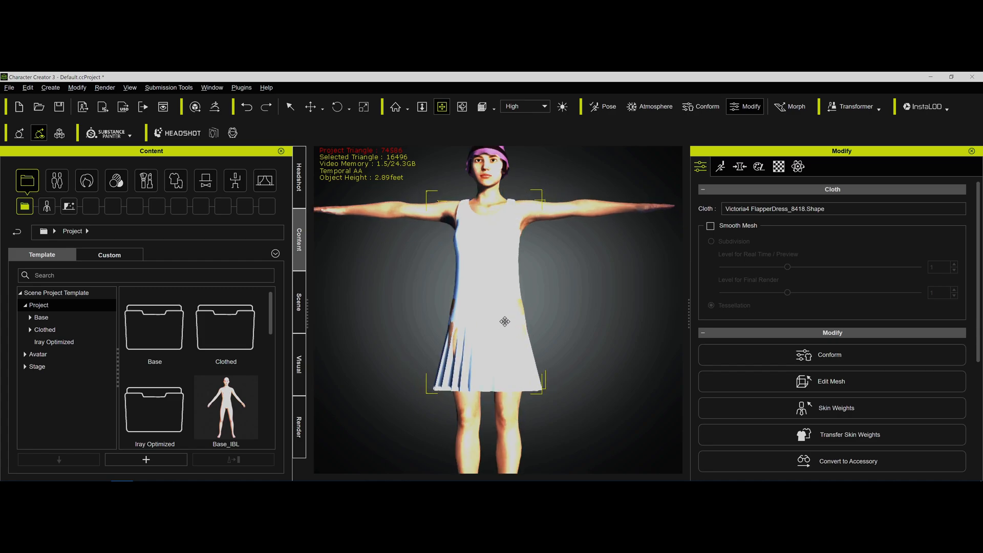
{"action": "mouse_move", "coordinate": [571, 236]}
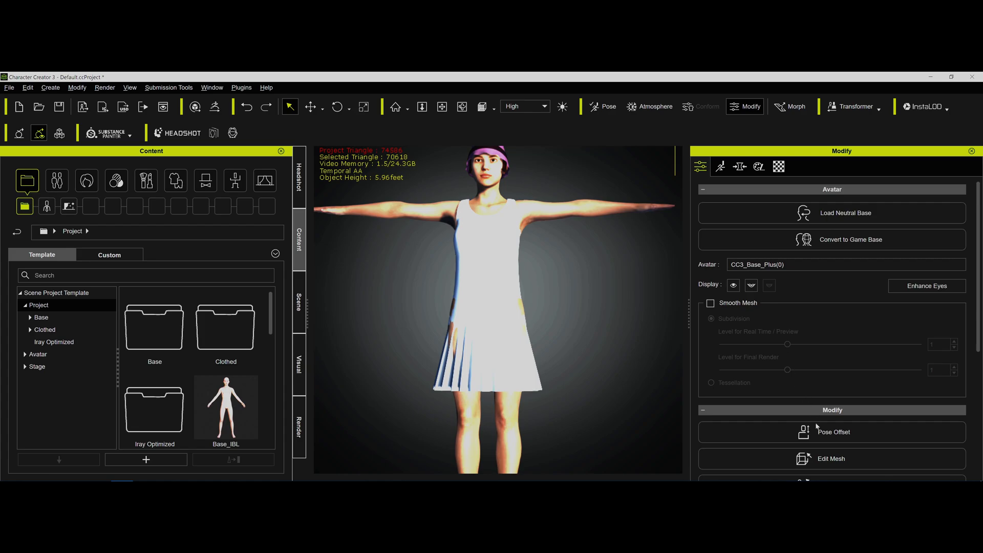
- Inspect the body in Edit Mesh with face selection, ignoring back faces, viewing the figure's back
{"action": "left_click", "coordinate": [830, 458]}
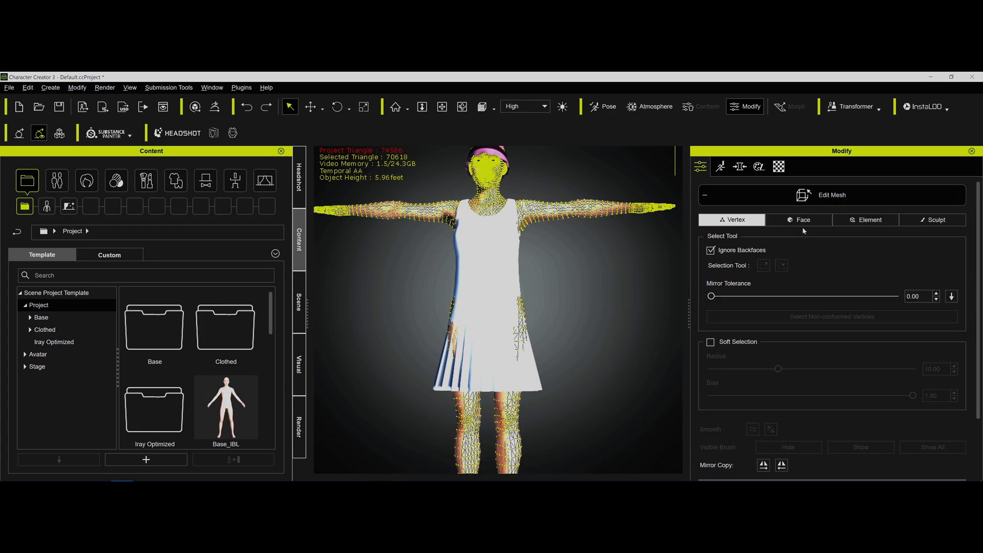
{"action": "left_click", "coordinate": [798, 220]}
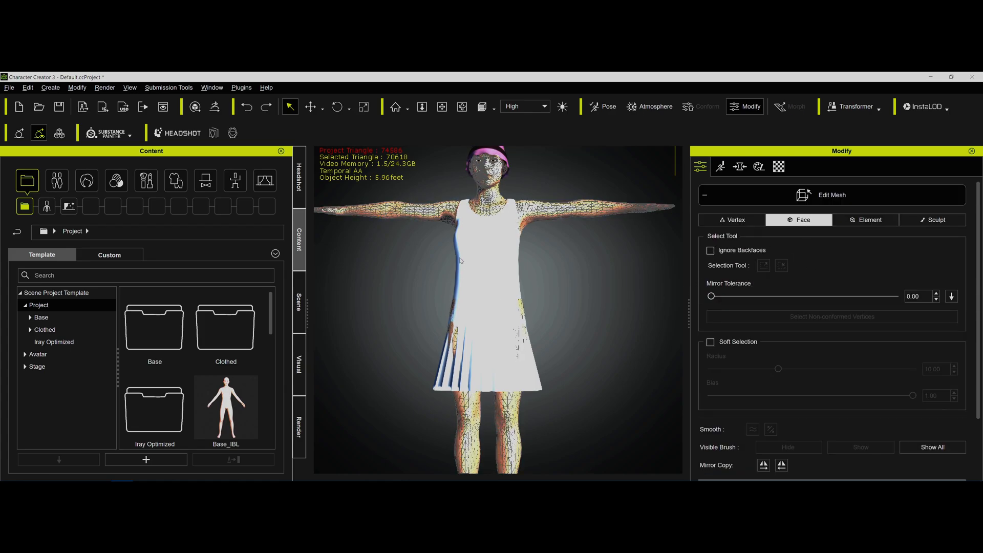
{"action": "left_click_drag", "start_coordinate": [442, 238], "coordinate": [542, 364]}
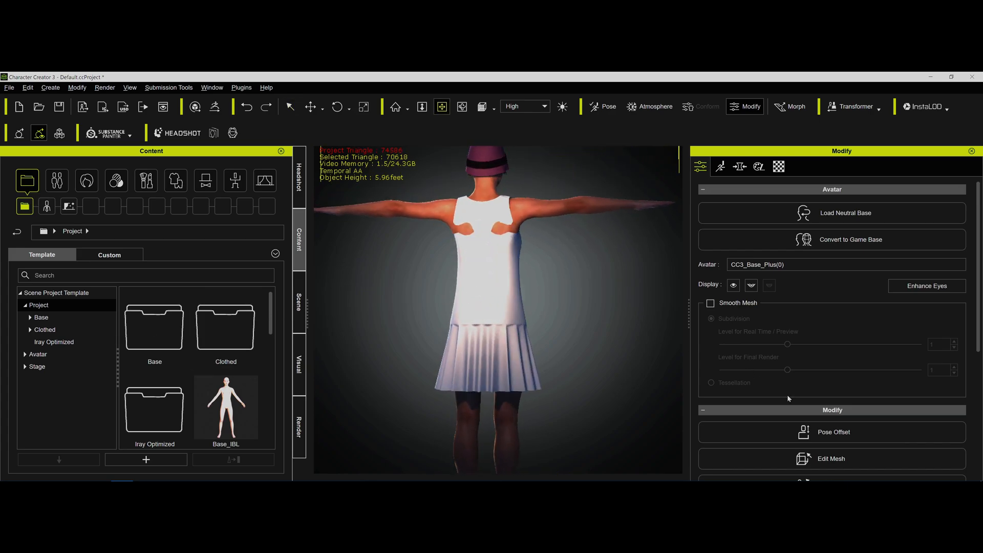
{"action": "left_click", "coordinate": [830, 459]}
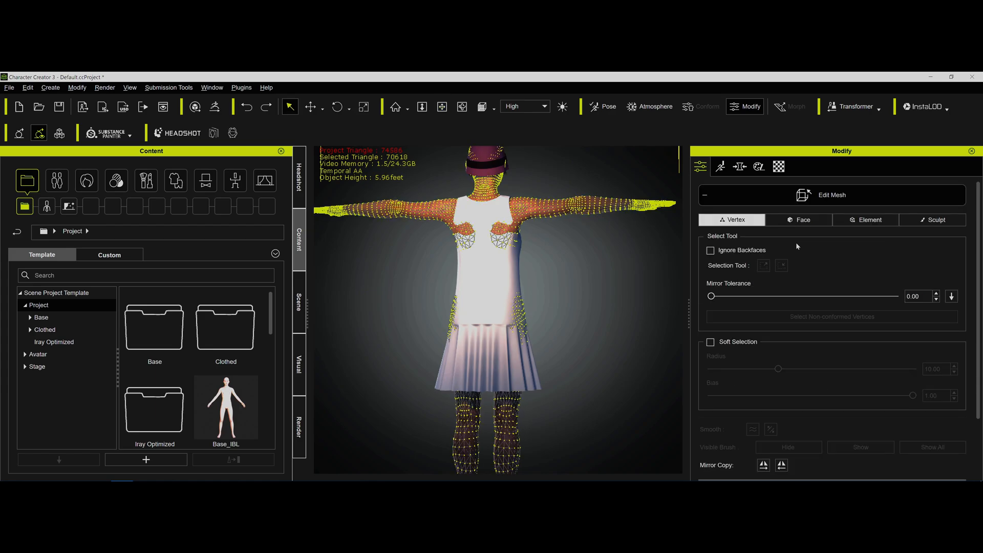
{"action": "left_click", "coordinate": [711, 250]}
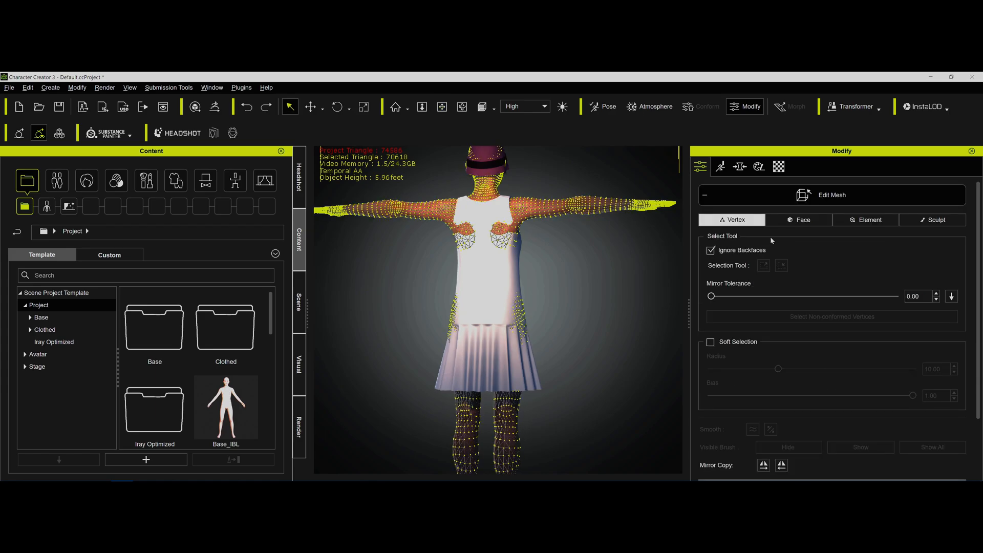
{"action": "left_click", "coordinate": [798, 219]}
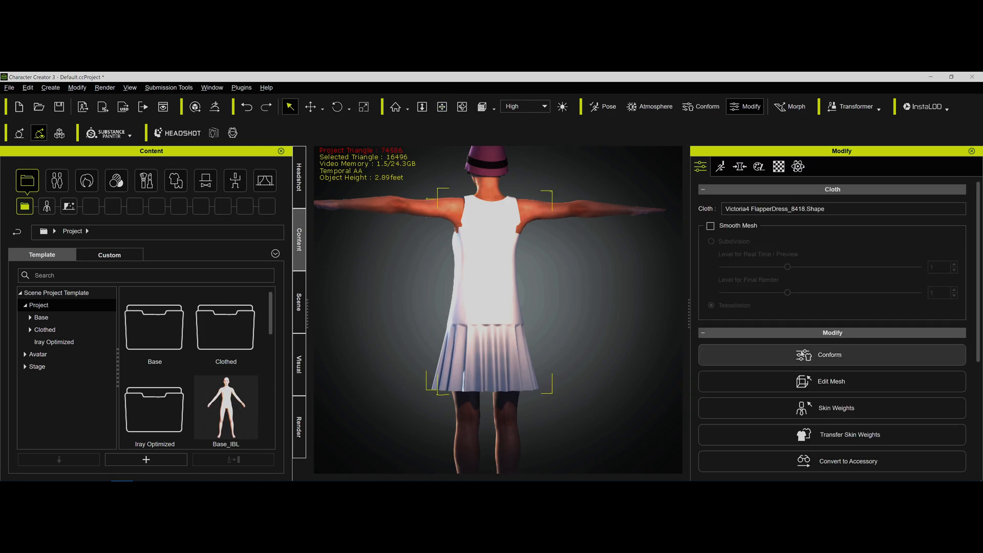
- Conform the flapper dress and recalculate its collision with the body
{"action": "left_click", "coordinate": [829, 354]}
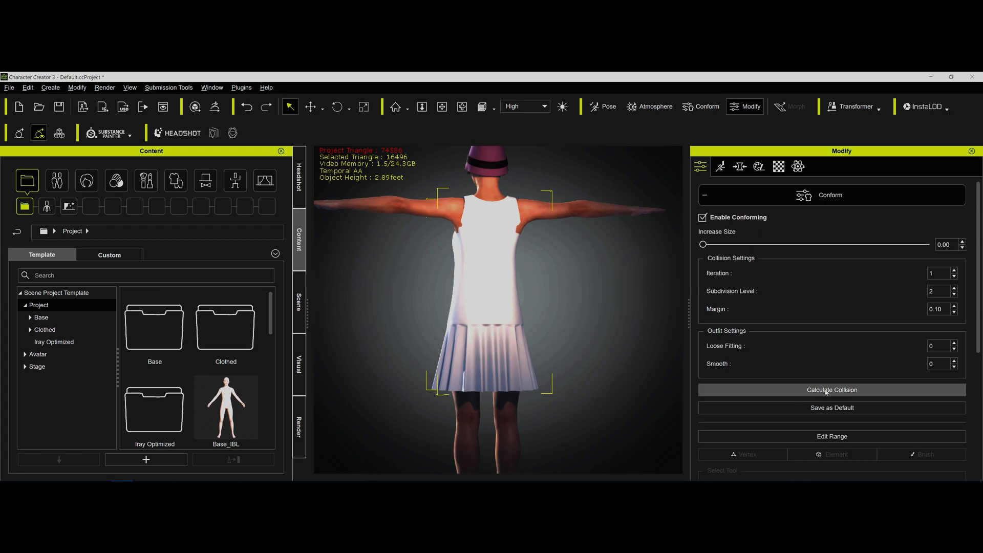
{"action": "left_click", "coordinate": [832, 389]}
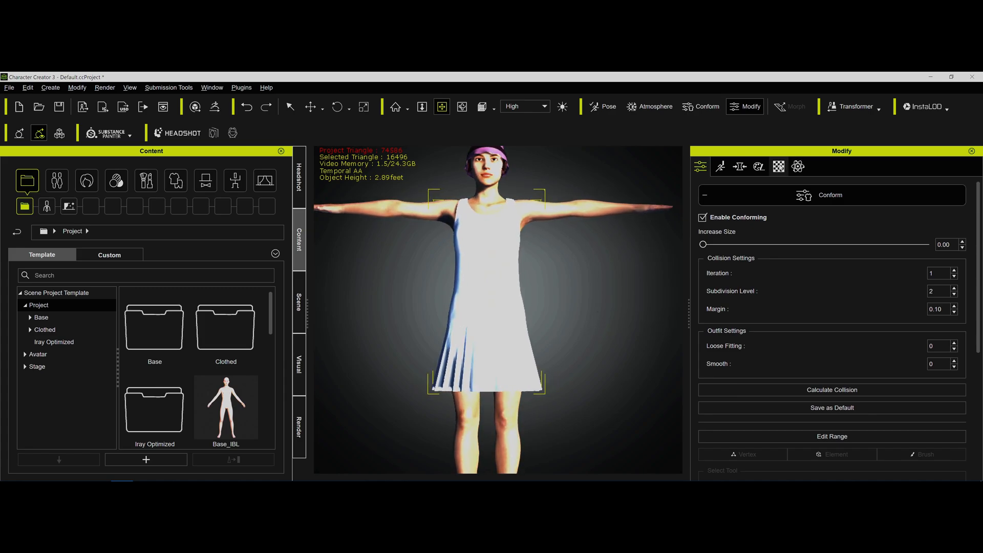
- Adjust the dress material's Opacity slider, trying 20 and settling at 92
{"action": "left_click", "coordinate": [778, 166]}
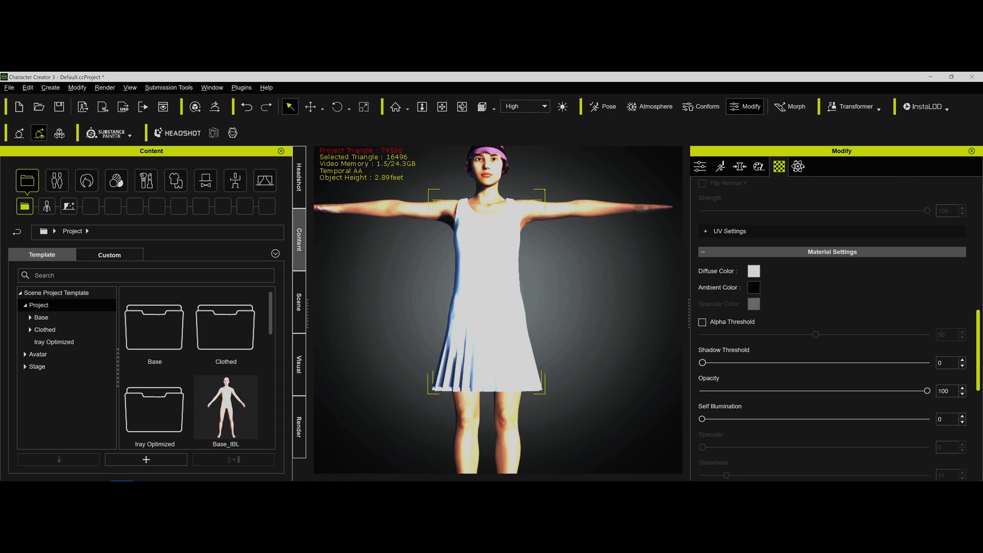
{"action": "left_click_drag", "start_coordinate": [926, 390], "coordinate": [746, 379]}
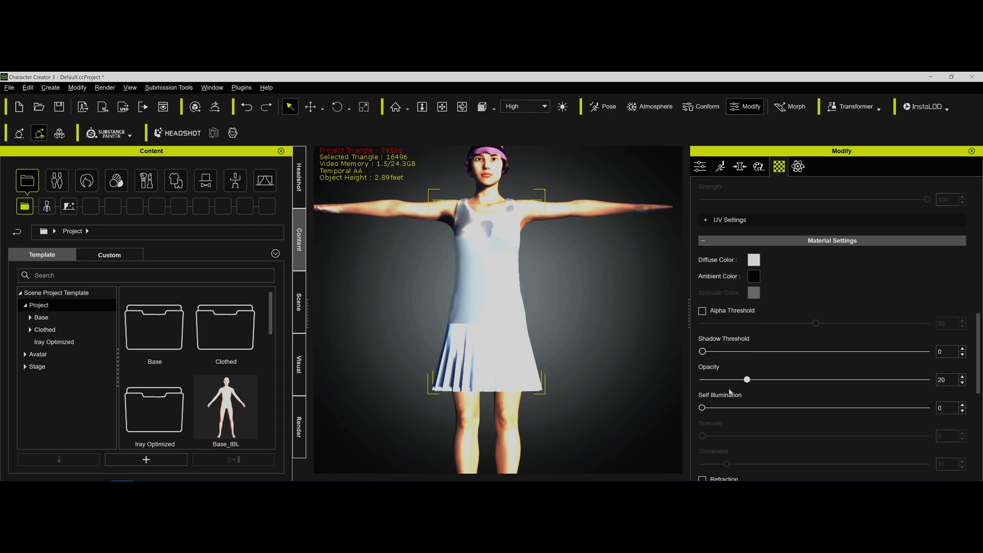
{"action": "left_click_drag", "start_coordinate": [746, 378], "coordinate": [908, 378]}
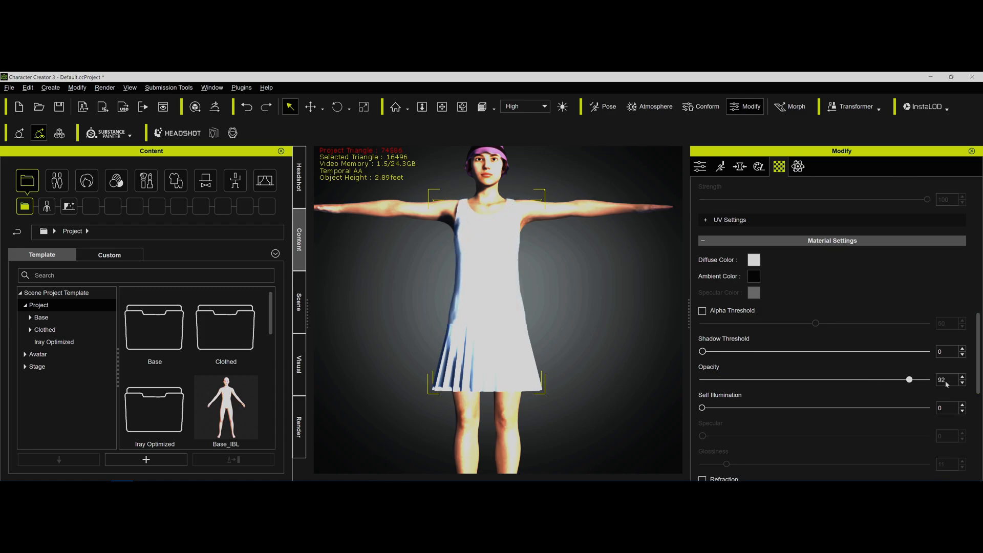
{"action": "left_click_drag", "start_coordinate": [908, 378], "coordinate": [809, 378]}
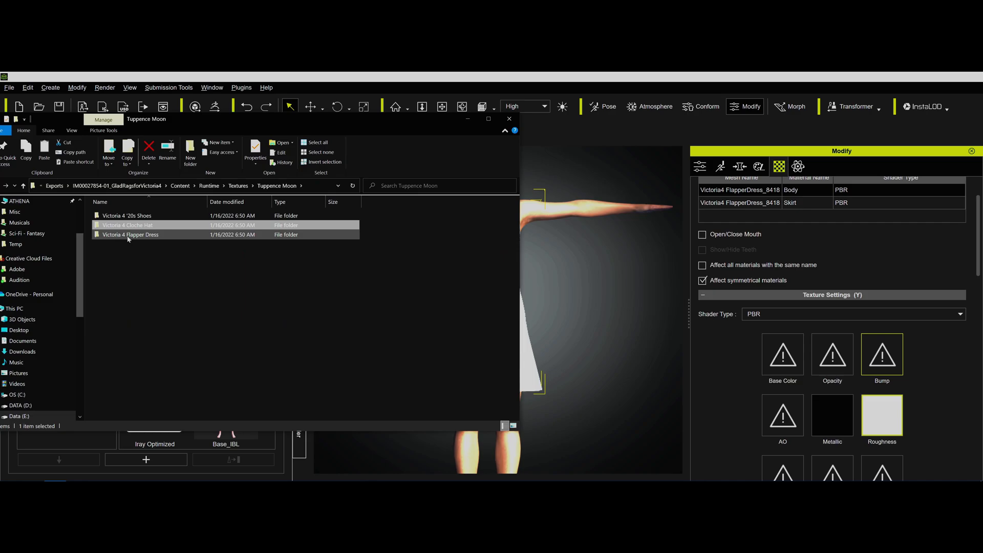
- Assign the 2048 dress bump image from the Victoria 4 Flapper Dress folder as a bump map
{"action": "double_click", "coordinate": [130, 234]}
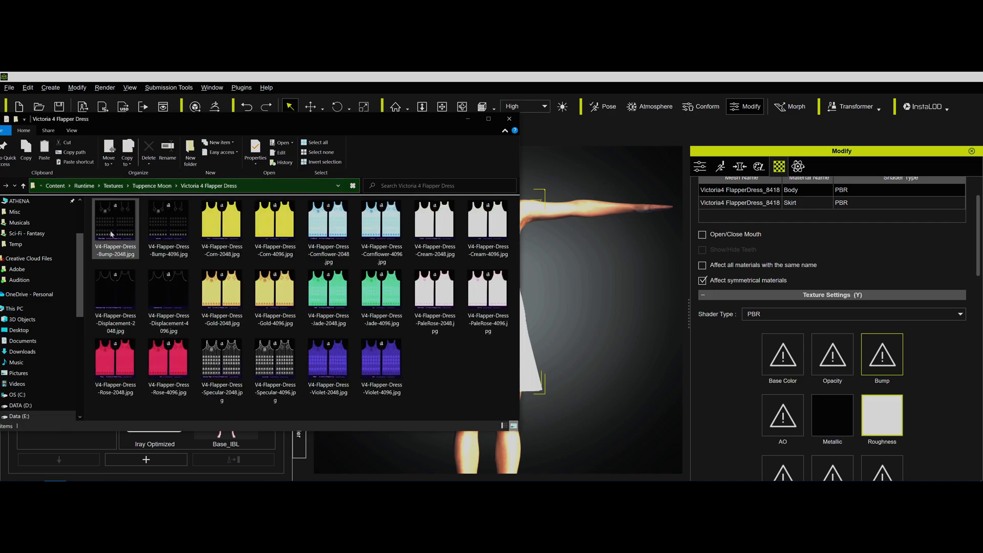
{"action": "left_click_drag", "start_coordinate": [114, 225], "coordinate": [882, 339]}
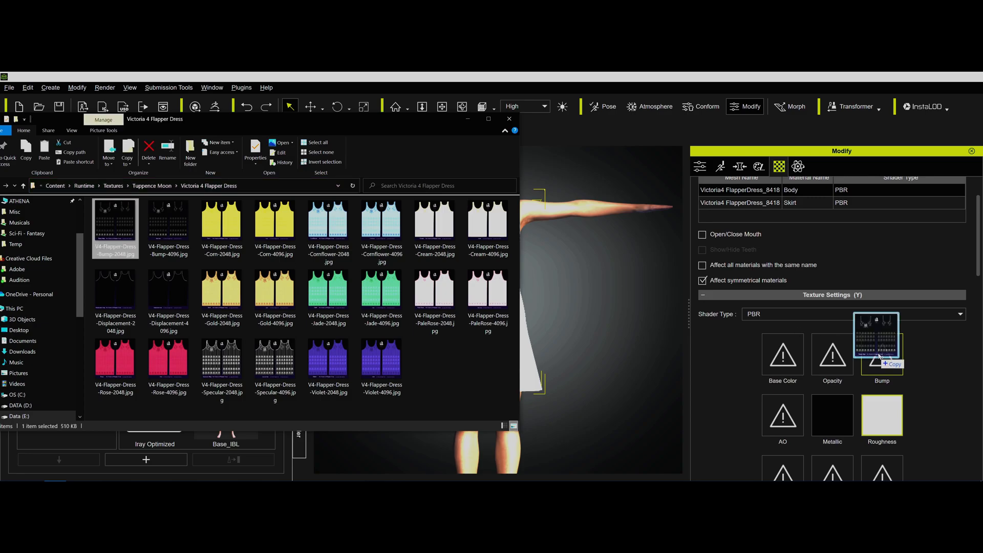
{"action": "left_click", "coordinate": [881, 351]}
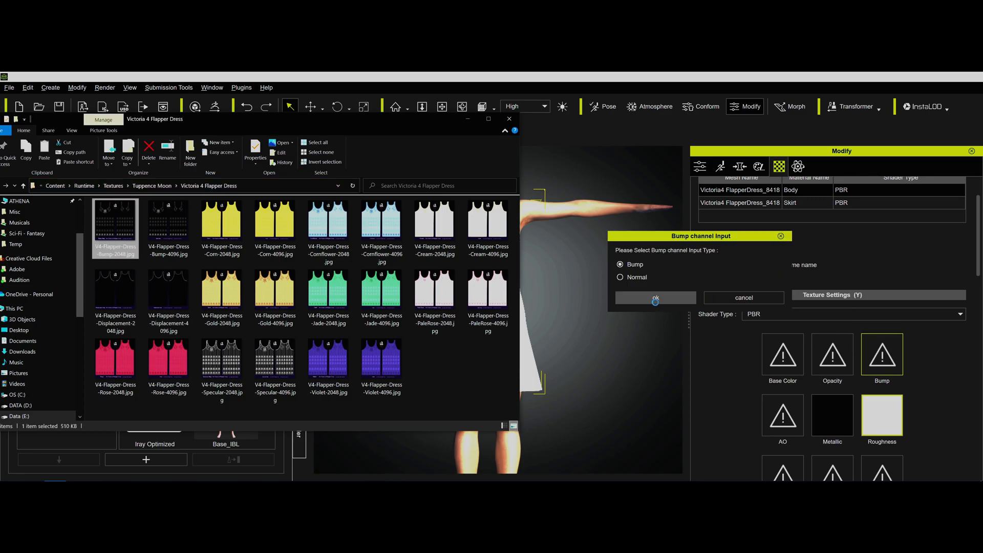
{"action": "left_click", "coordinate": [654, 298]}
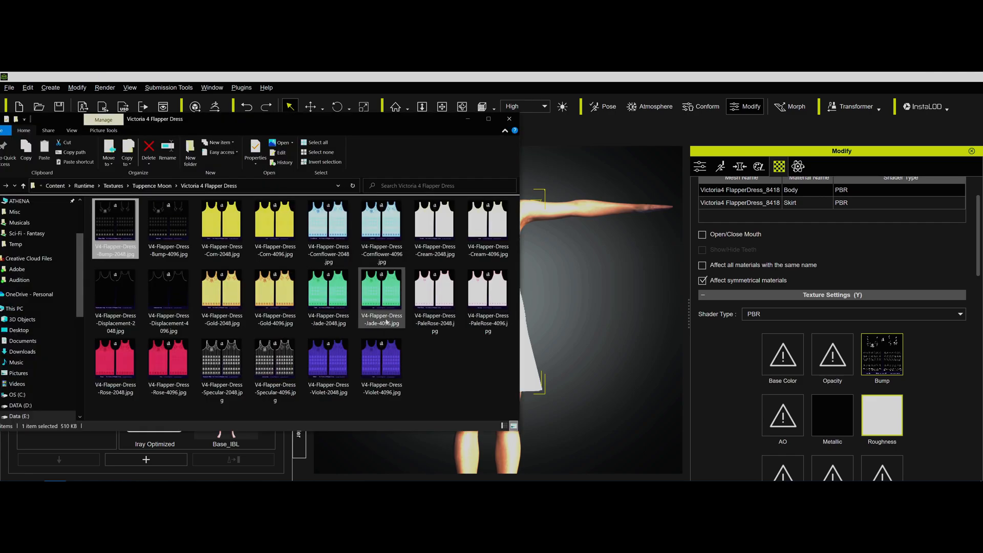
- Pick the PaleRose 2048 texture for the dress's base colour
{"action": "left_click", "coordinate": [115, 295]}
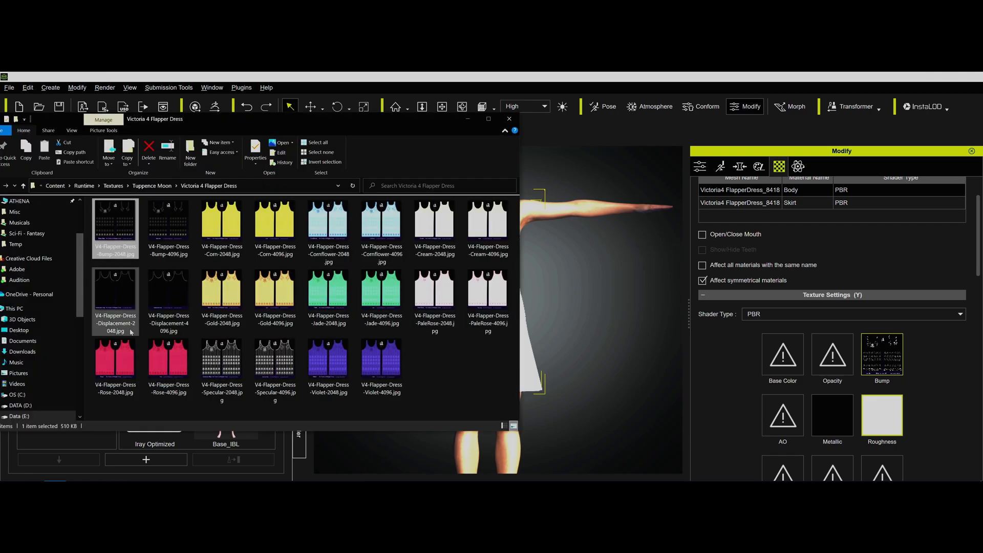
{"action": "left_click", "coordinate": [114, 295]}
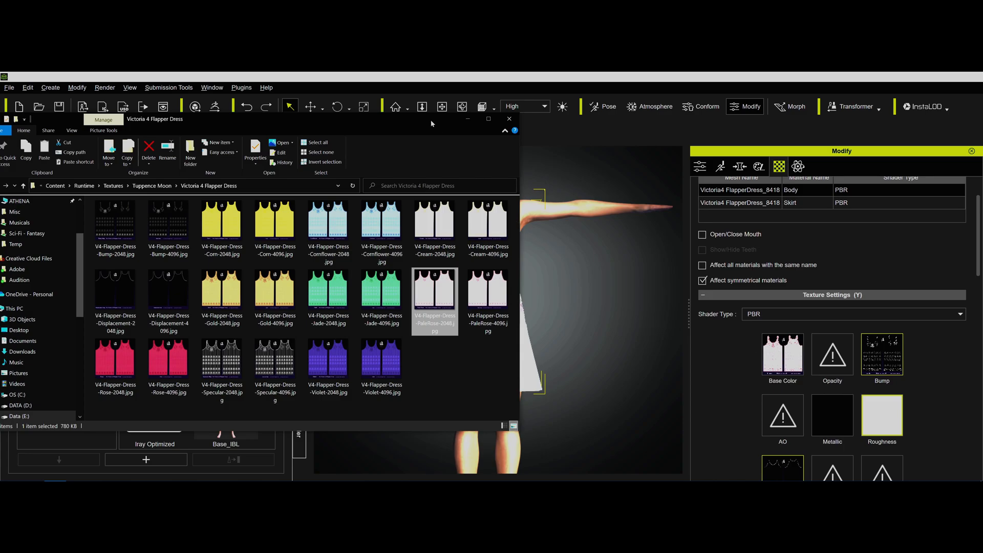
{"action": "mouse_move", "coordinate": [424, 135]}
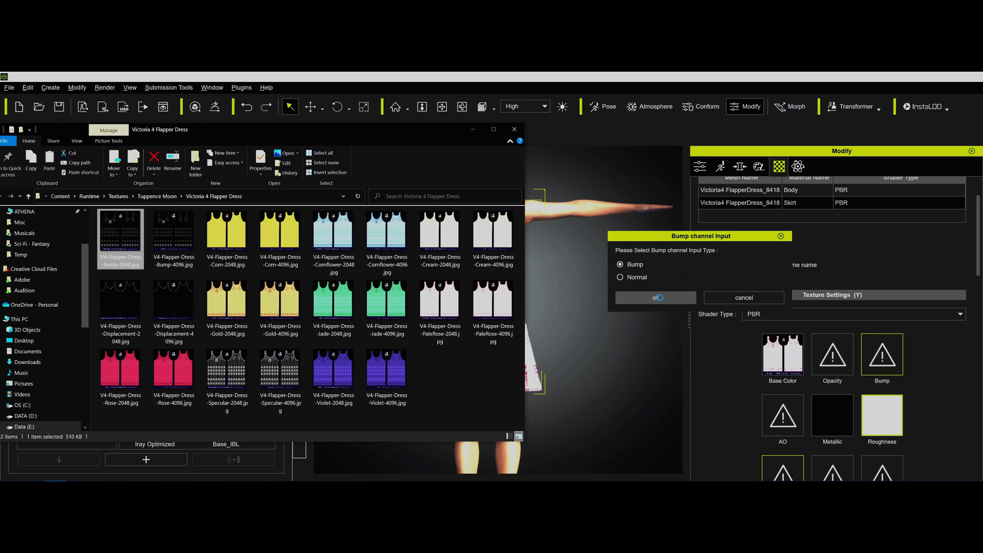
- Accept the bump map and grayscale height-map displacement imports, then close the Explorer texture window
{"action": "left_click", "coordinate": [654, 296]}
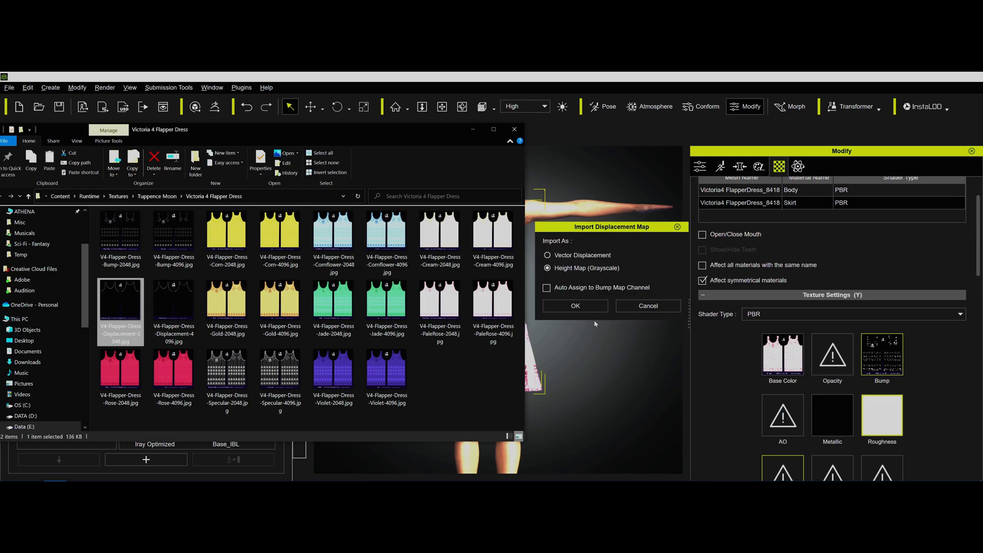
{"action": "left_click", "coordinate": [574, 305]}
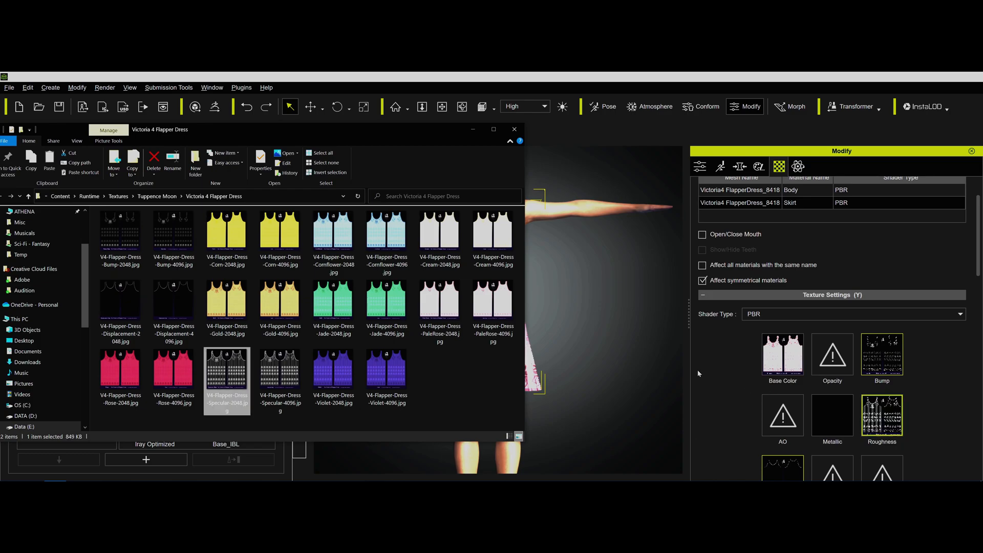
{"action": "mouse_move", "coordinate": [731, 200]}
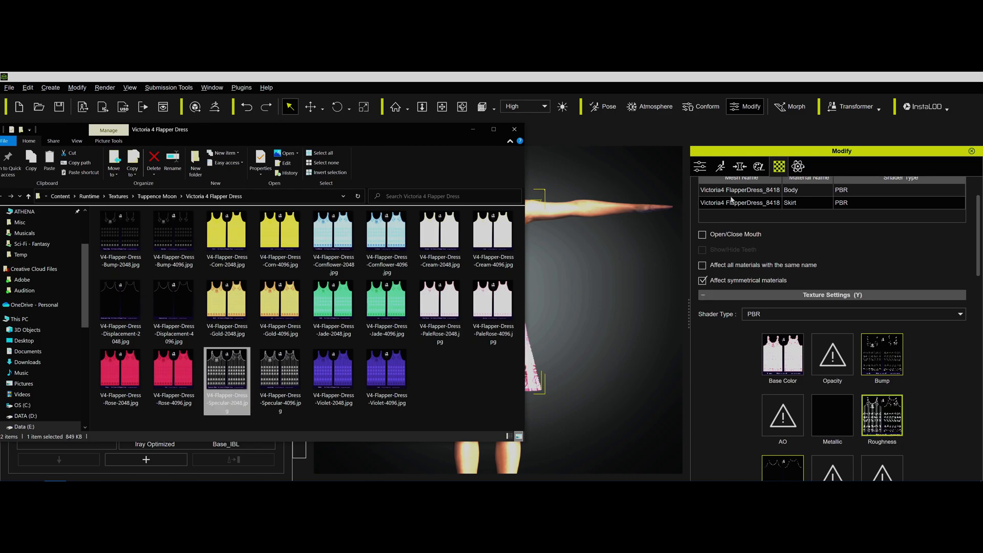
{"action": "left_click", "coordinate": [280, 370]}
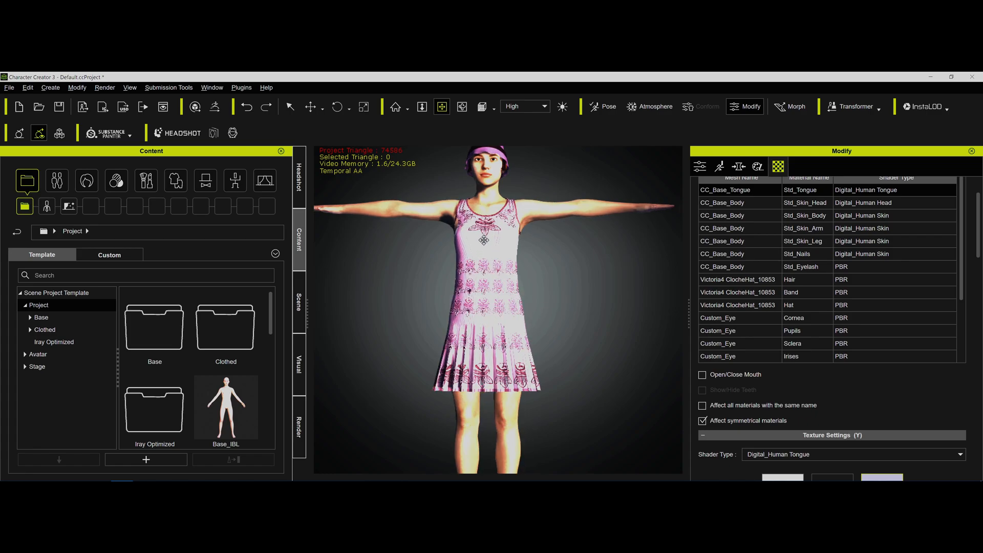
- Invert the flapper dress's roughness texture via Adjust Color on the Roughness slot
{"action": "left_click", "coordinate": [289, 105]}
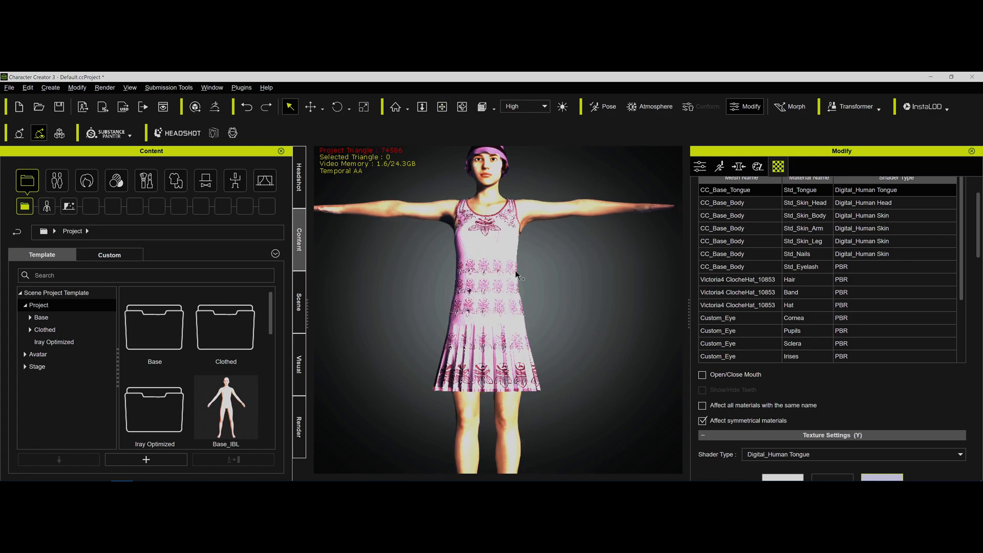
{"action": "left_click", "coordinate": [496, 295]}
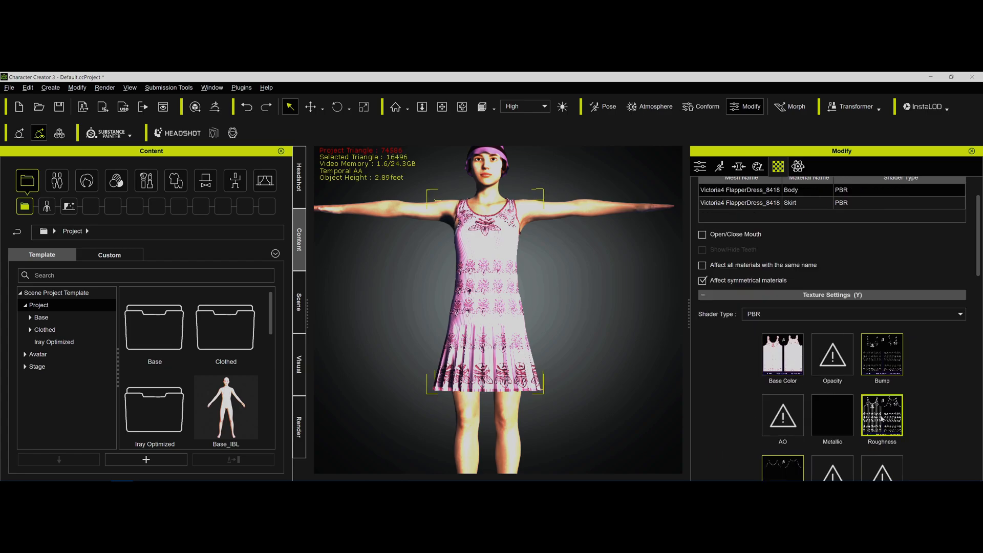
{"action": "right_click", "coordinate": [882, 415]}
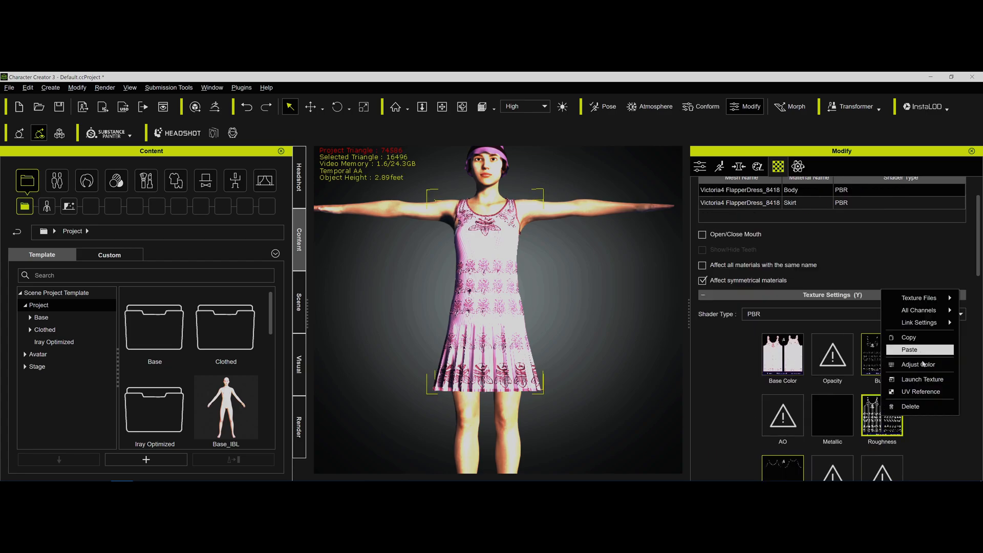
{"action": "left_click", "coordinate": [917, 364]}
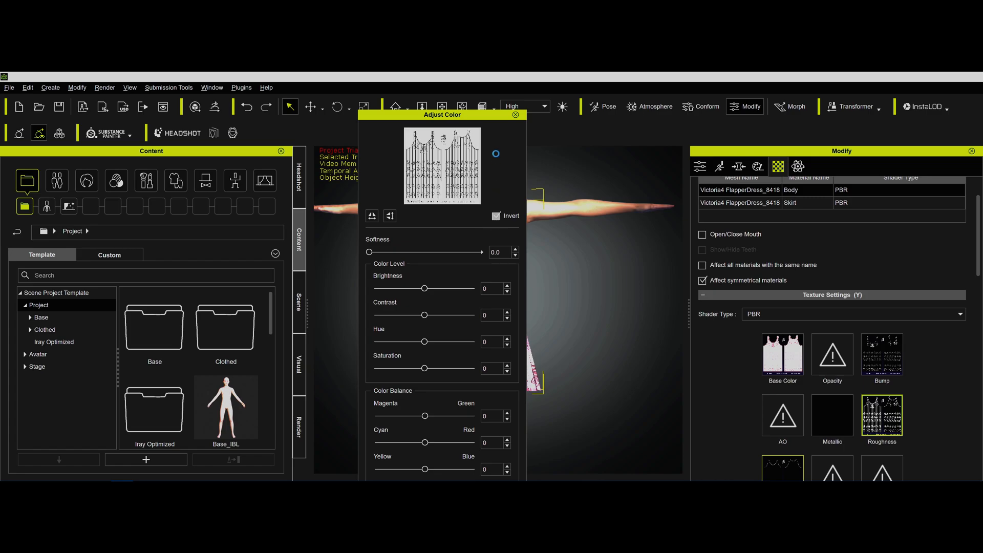
{"action": "left_click", "coordinate": [496, 216]}
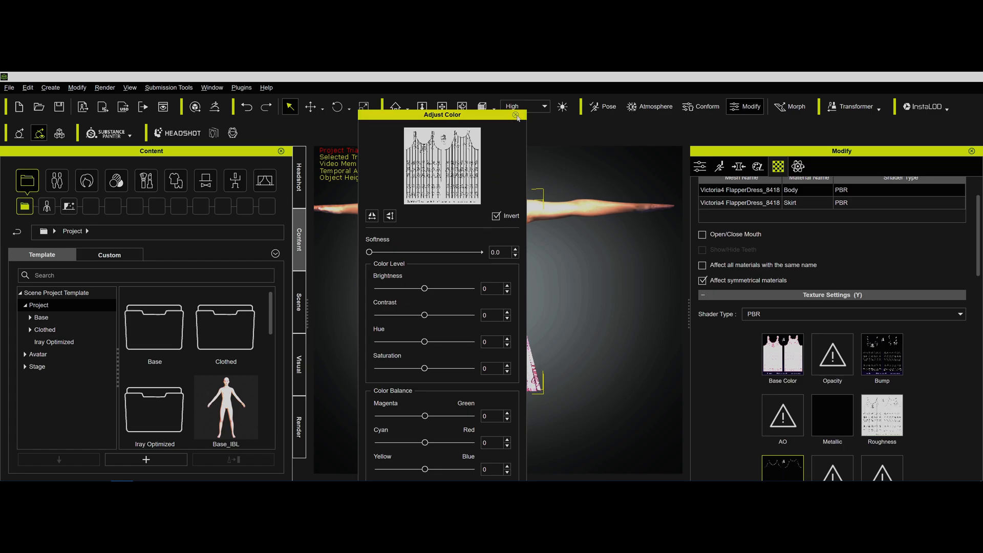
{"action": "left_click", "coordinate": [516, 115]}
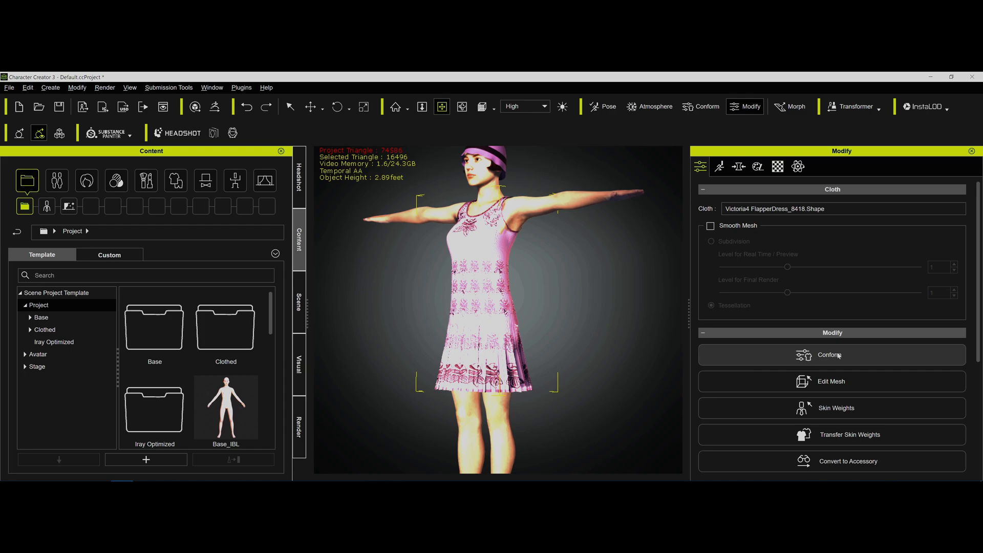
- Conform the dress with an Increase Size of 0.60
{"action": "left_click", "coordinate": [830, 354]}
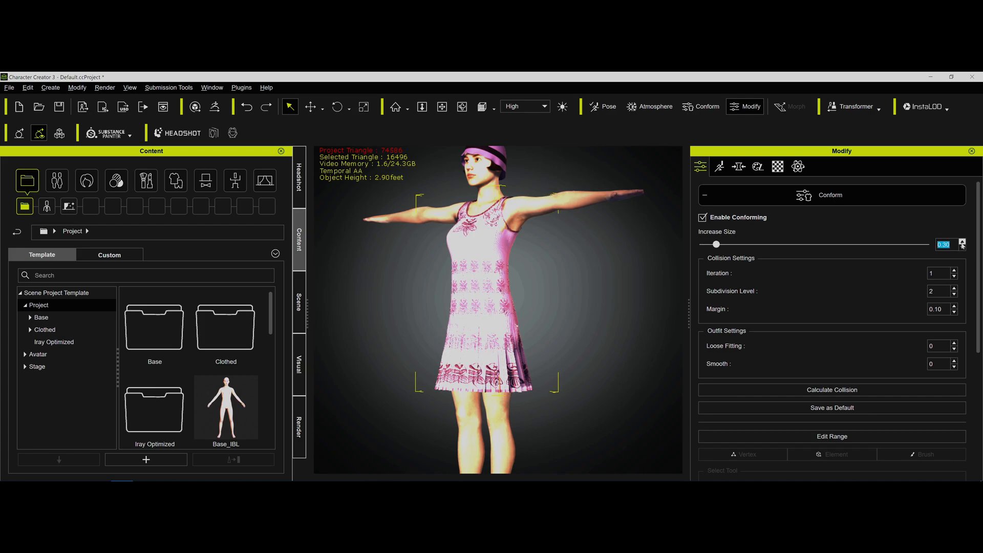
{"action": "left_click_drag", "start_coordinate": [715, 244], "coordinate": [730, 245]}
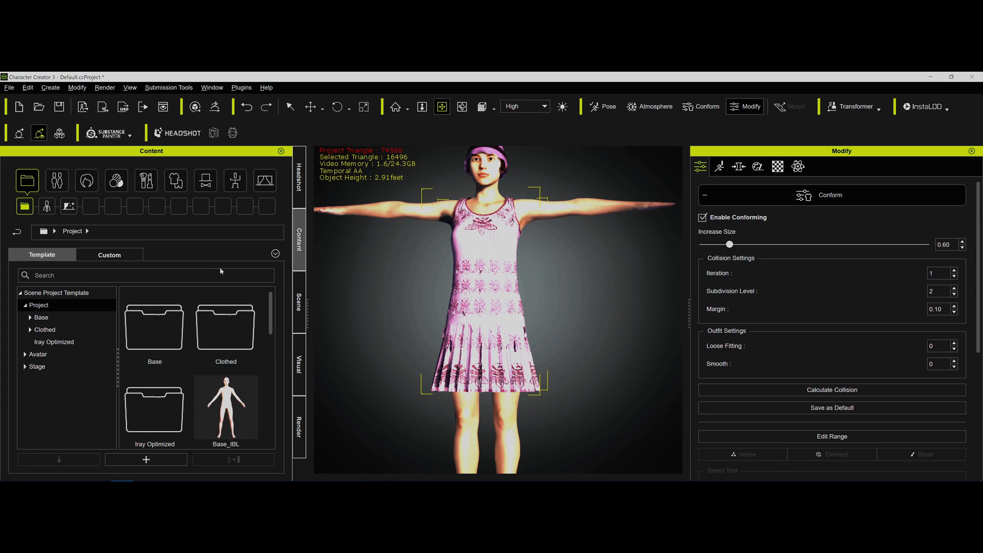
{"action": "mouse_move", "coordinate": [372, 401]}
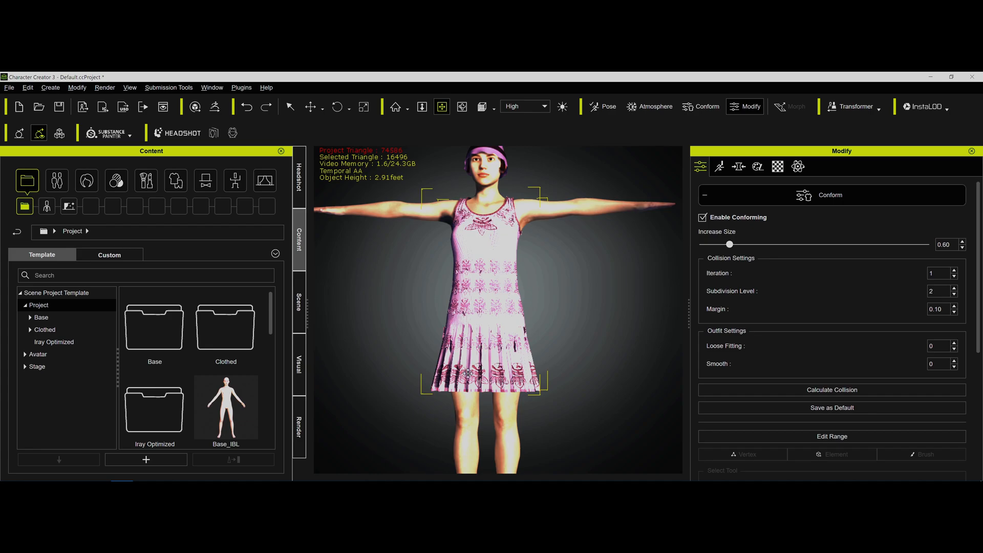
{"action": "mouse_move", "coordinate": [351, 300]}
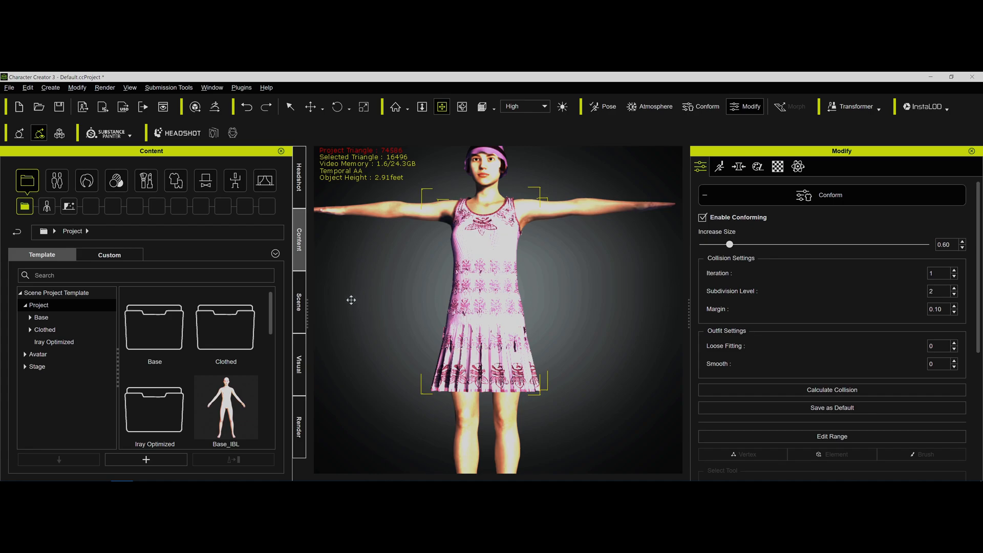
- Load the saved Flapper Outfit custom project without saving, replacing everything in the scene
{"action": "left_click", "coordinate": [153, 325]}
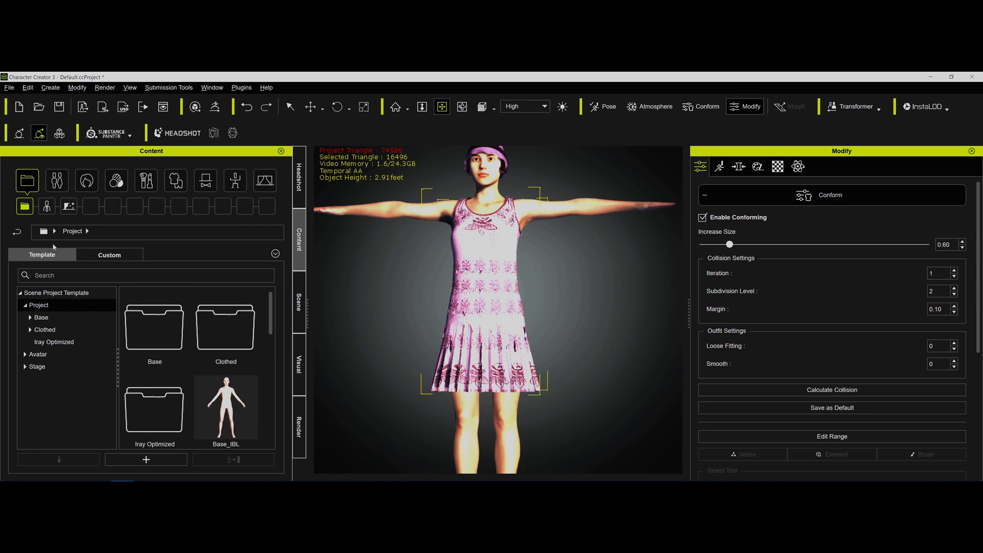
{"action": "left_click", "coordinate": [110, 255]}
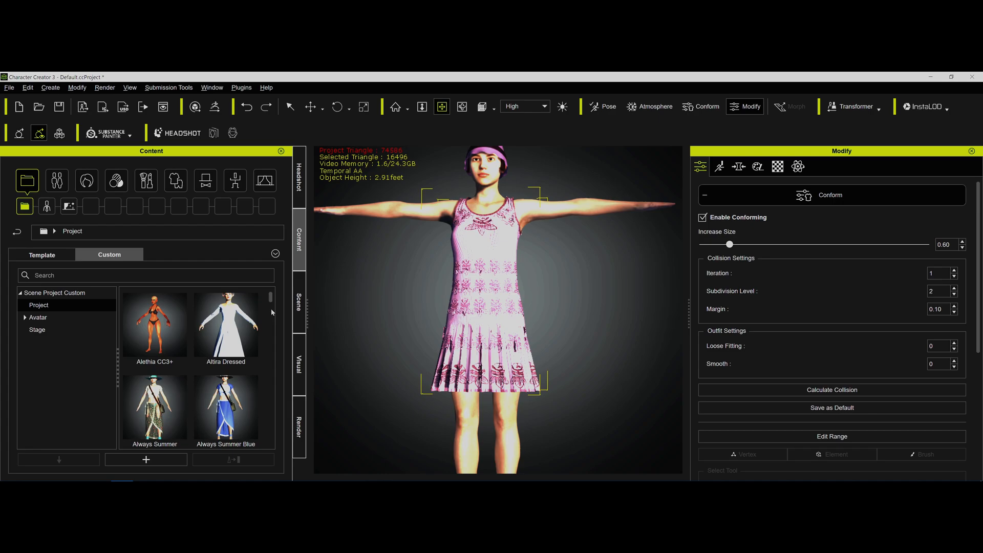
{"action": "scroll", "scroll_direction": "down", "scroll_amount": 3}
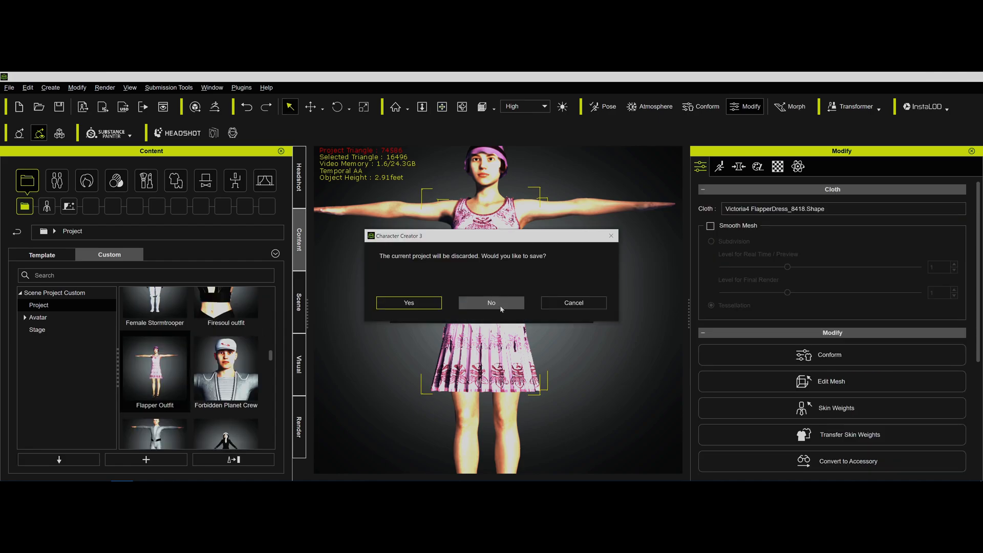
{"action": "left_click", "coordinate": [491, 302]}
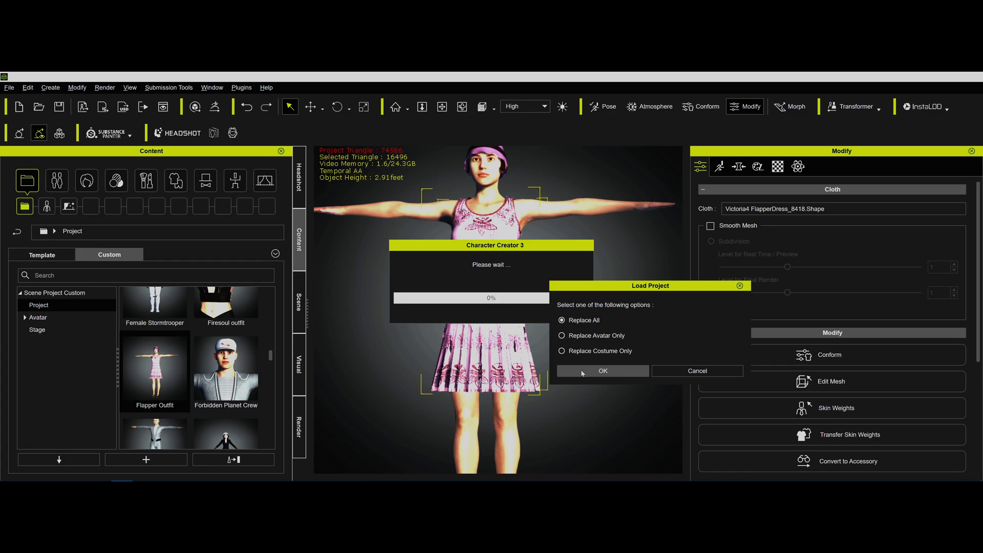
{"action": "left_click", "coordinate": [601, 371]}
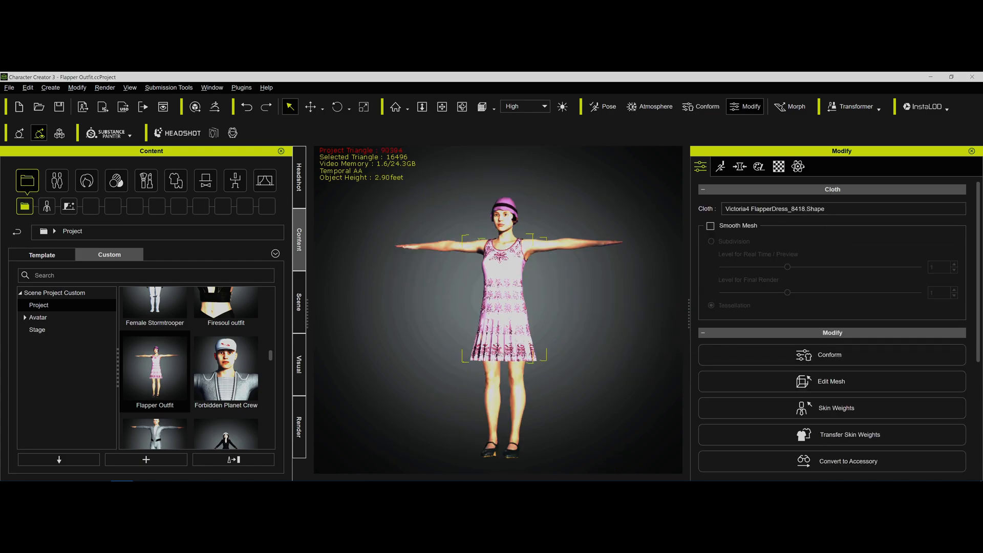
- Check the Skirt material's PhysX weight map in the editor, then close it
{"action": "left_click", "coordinate": [798, 166]}
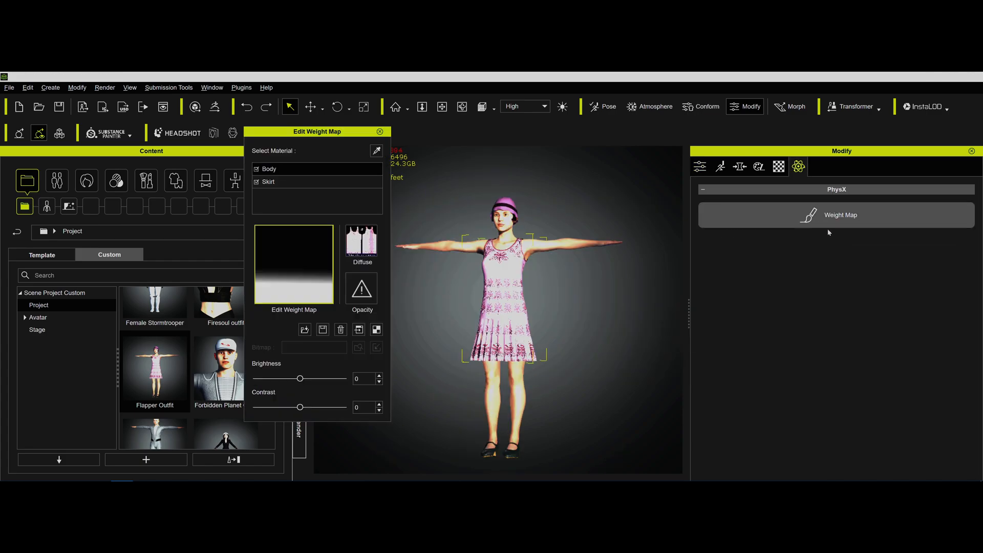
{"action": "left_click", "coordinate": [269, 182]}
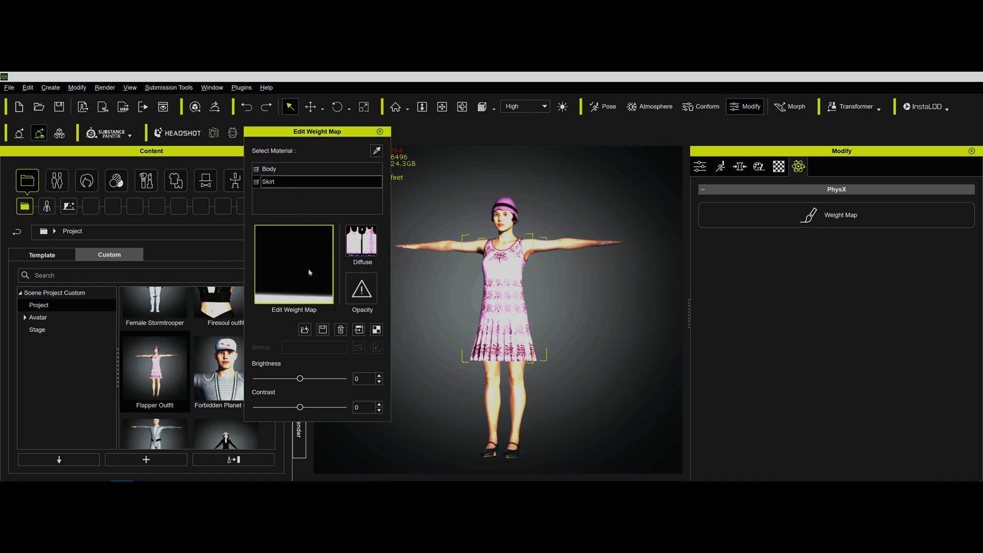
{"action": "mouse_move", "coordinate": [289, 299]}
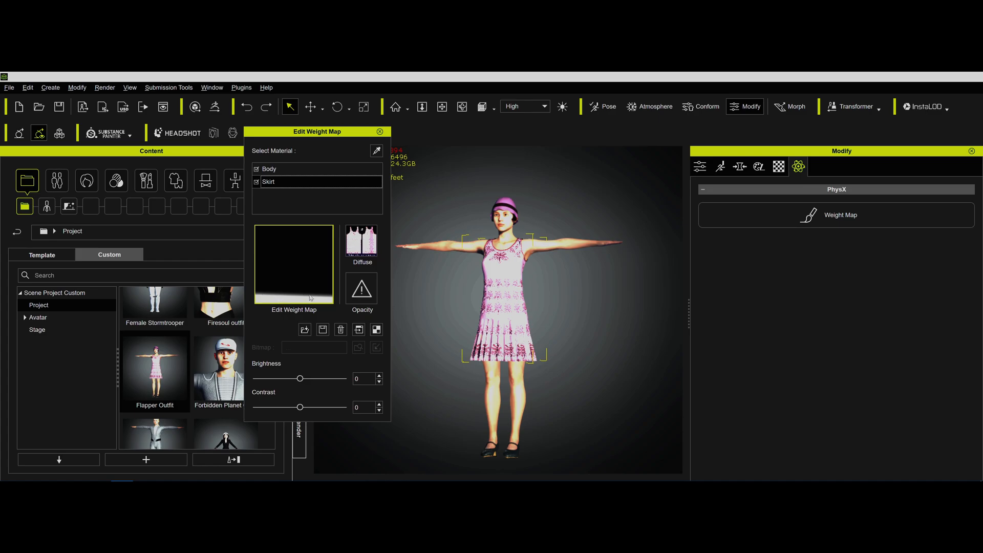
{"action": "mouse_move", "coordinate": [539, 362]}
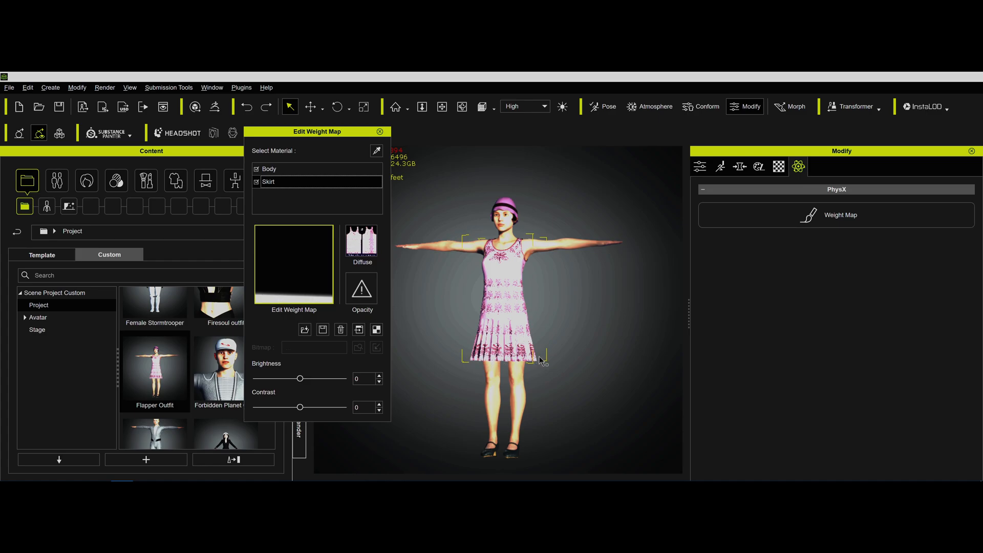
{"action": "left_click", "coordinate": [256, 169]}
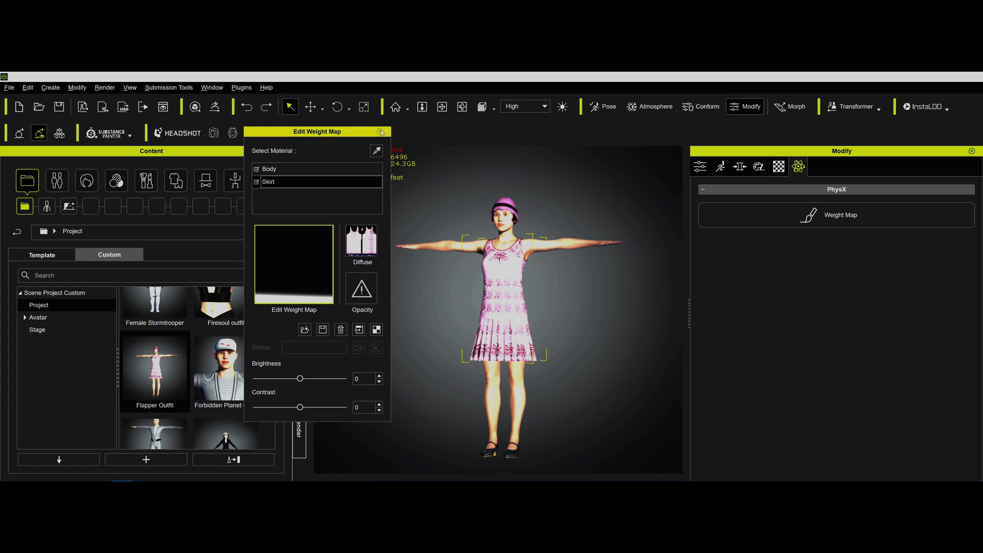
{"action": "left_click", "coordinate": [381, 132]}
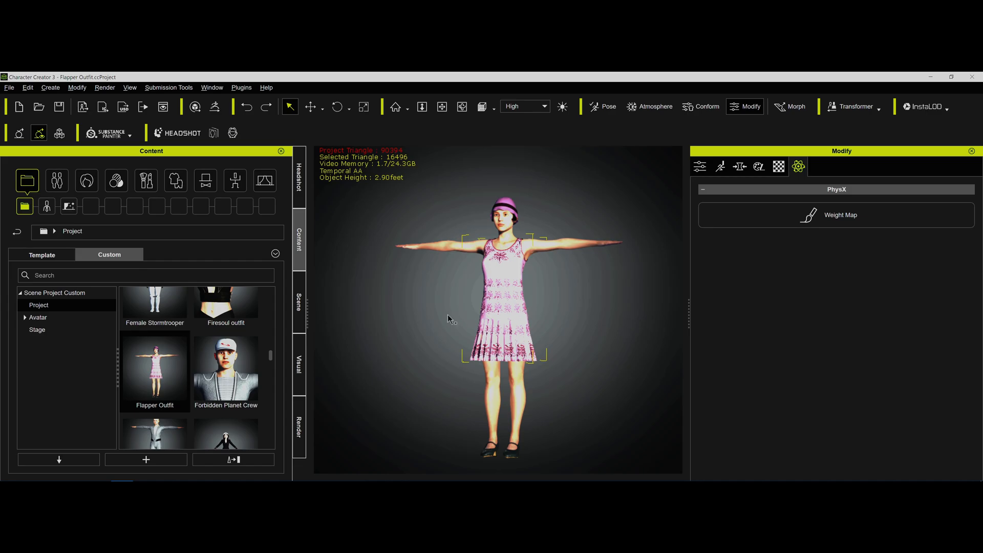